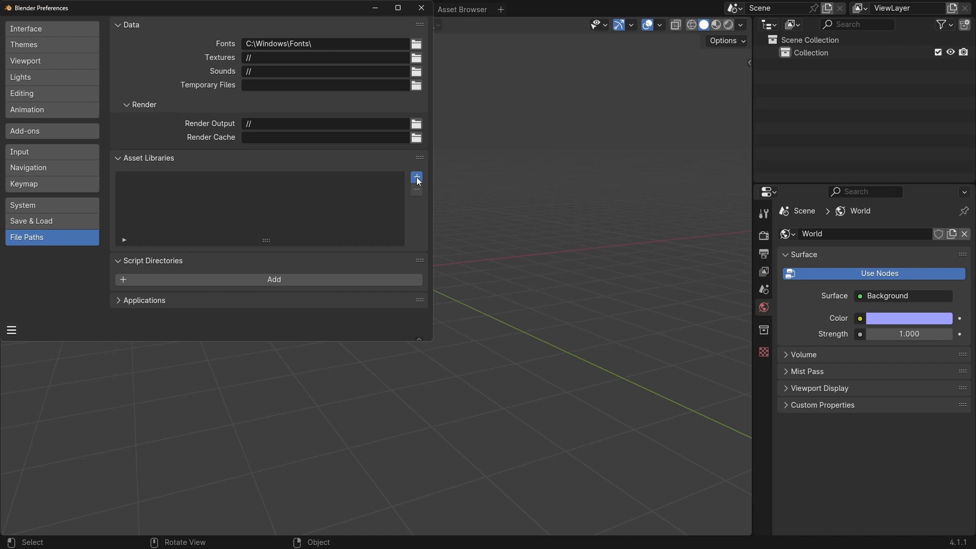
- Add the CelesTools asset library in Preferences with Import Method set to Append
{"action": "left_click", "coordinate": [416, 177]}
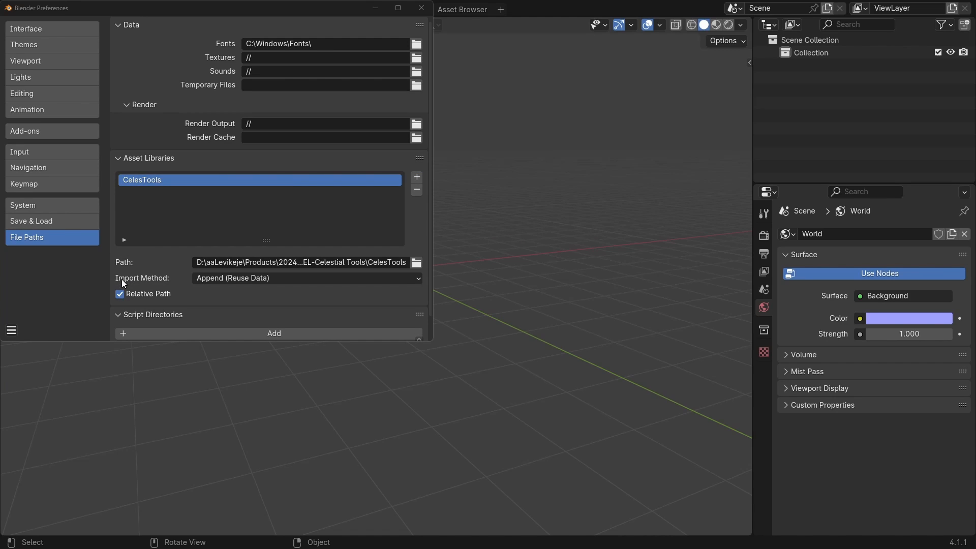
{"action": "left_click", "coordinate": [306, 277]}
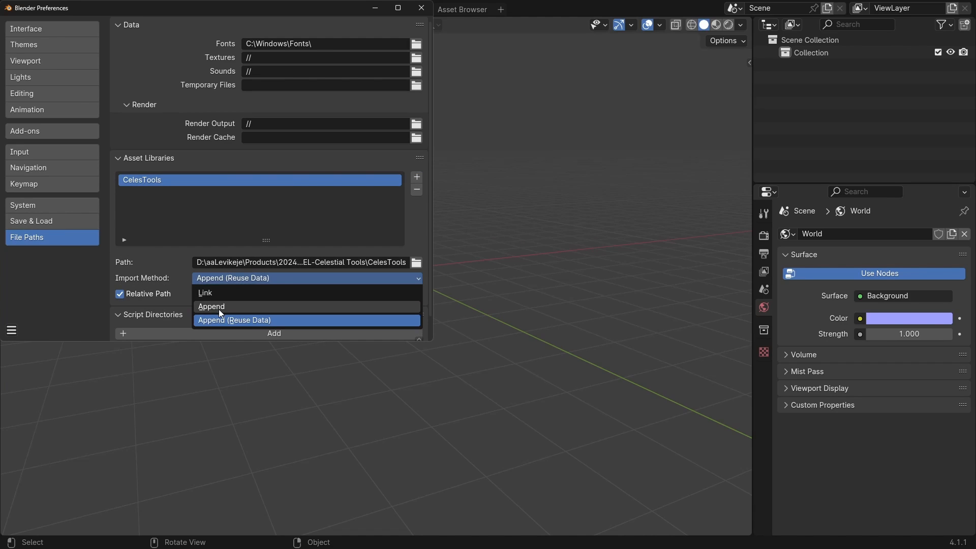
{"action": "left_click", "coordinate": [212, 307]}
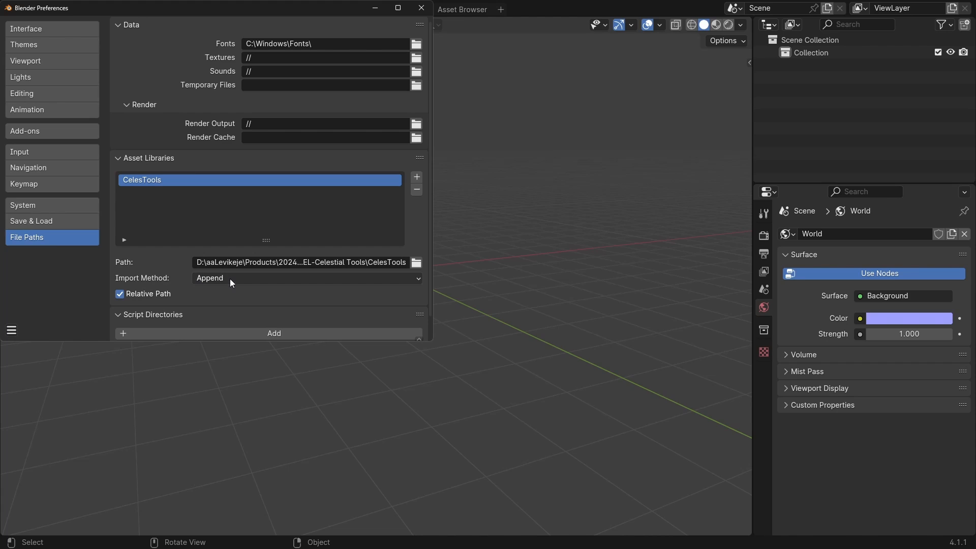
{"action": "mouse_move", "coordinate": [230, 281]}
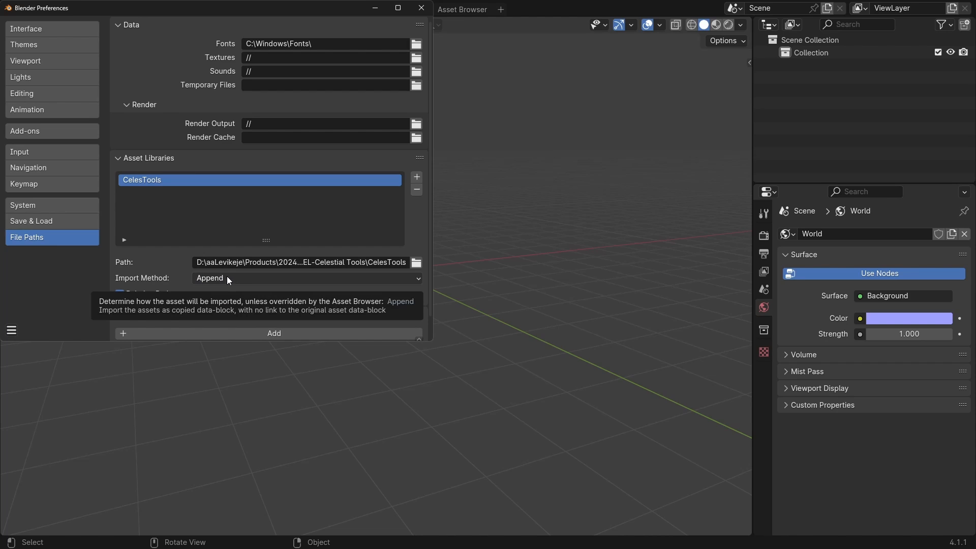
{"action": "left_click", "coordinate": [418, 8]}
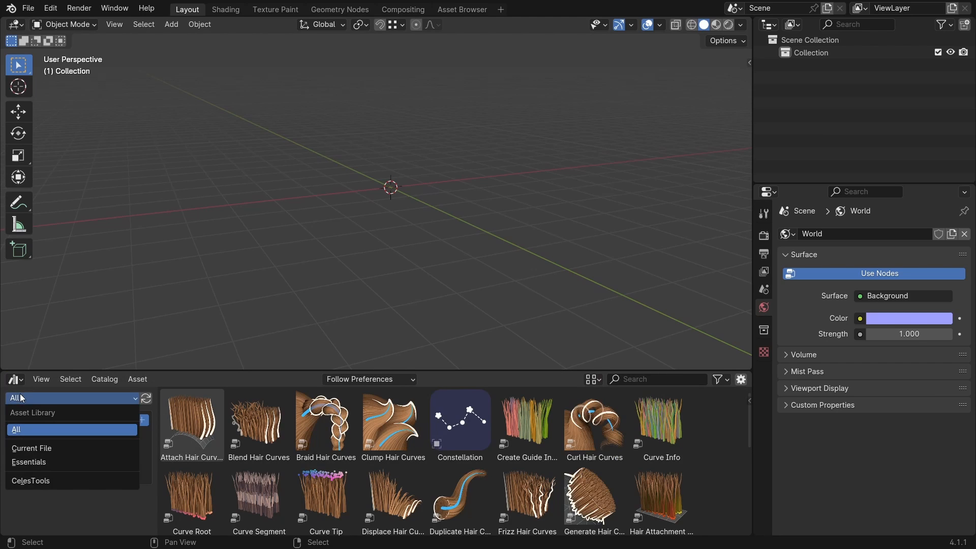
- Switch the Asset Browser library to CelesTools to list its seven assets
{"action": "left_click", "coordinate": [30, 480]}
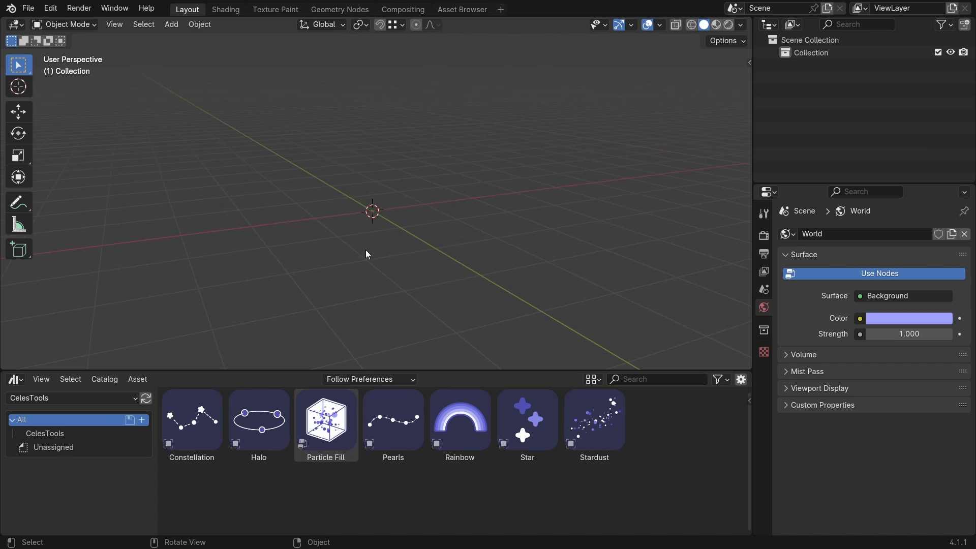
- Add the Constellation asset and reposition a constellation point higher up
{"action": "double_click", "coordinate": [191, 418]}
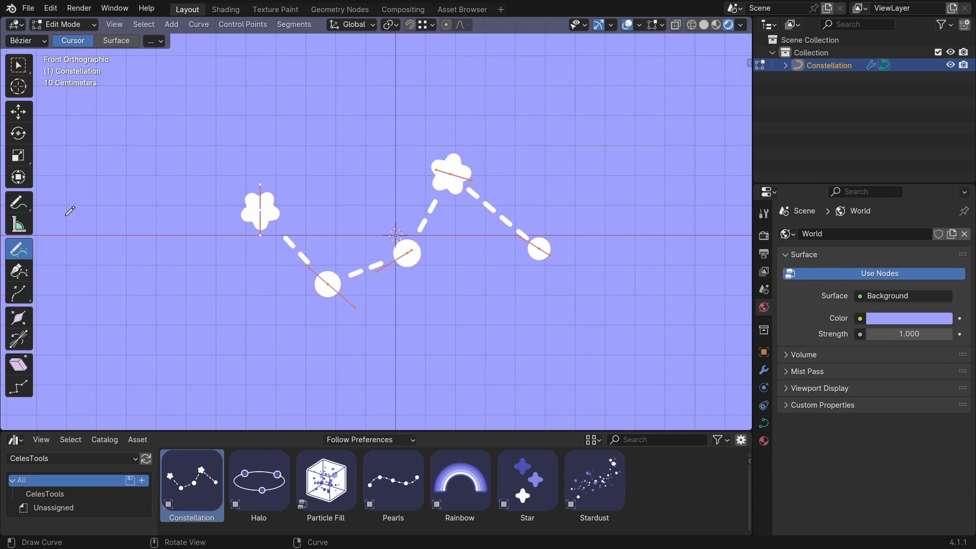
{"action": "left_click", "coordinate": [19, 66]}
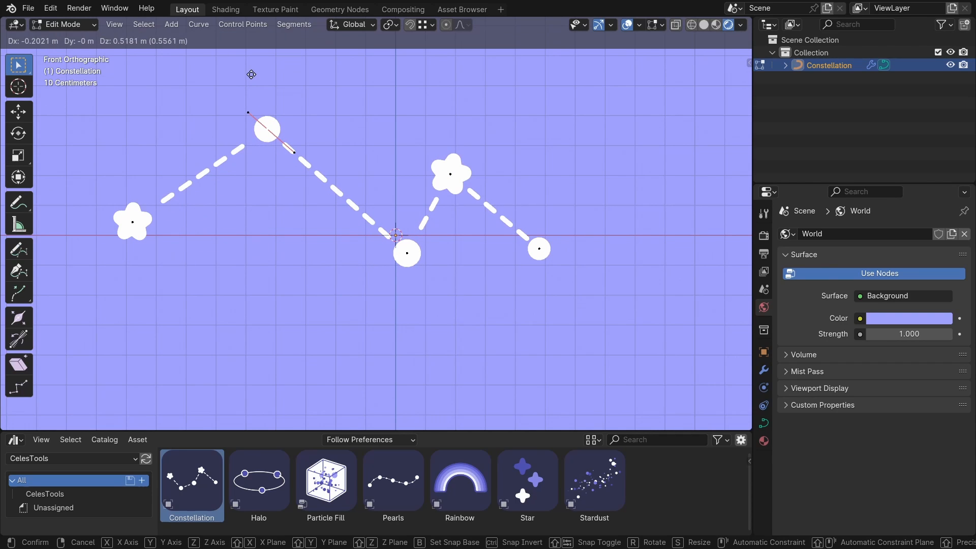
{"action": "left_click_drag", "start_coordinate": [406, 253], "coordinate": [315, 314]}
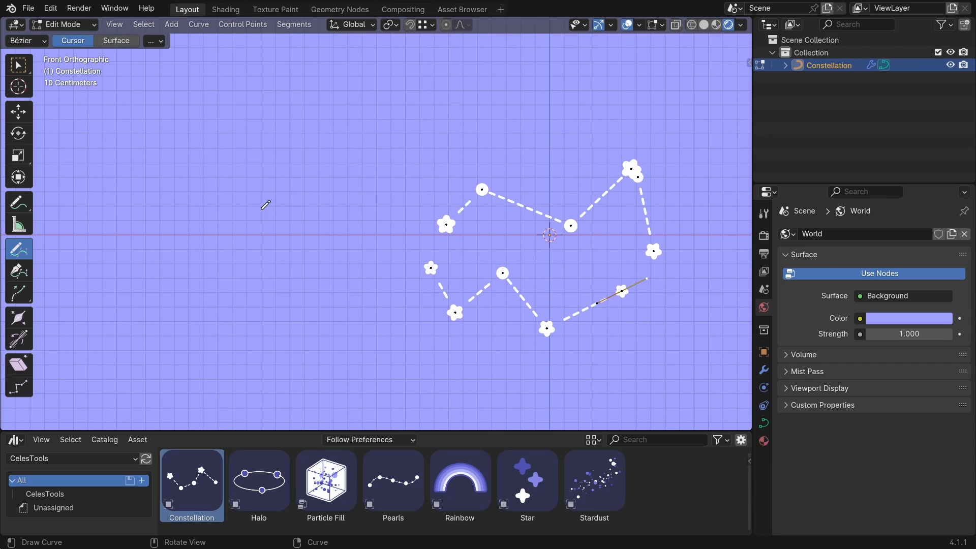
{"action": "mouse_move", "coordinate": [250, 224]}
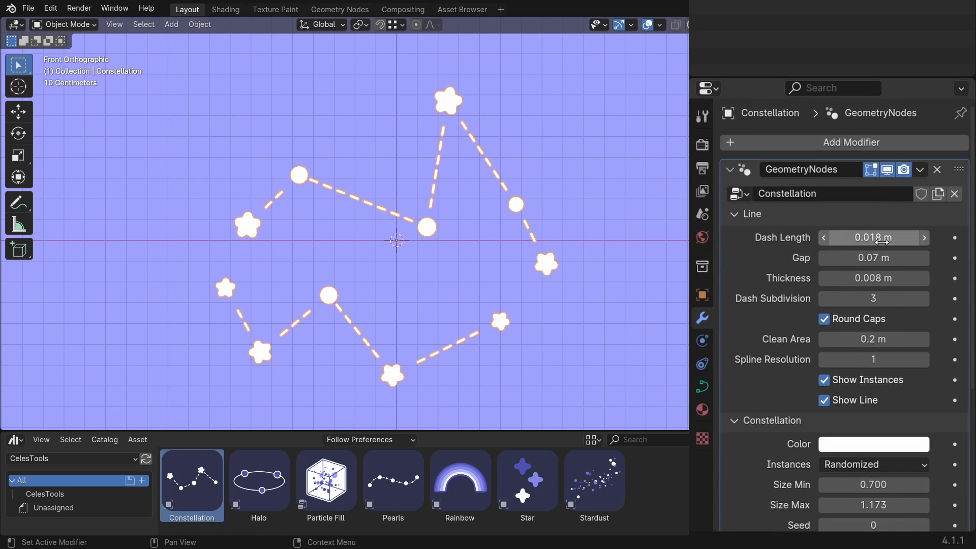
- Lengthen the dashes, keep rounded caps on and change the clean area around points
{"action": "left_click_drag", "start_coordinate": [871, 237], "coordinate": [903, 237]}
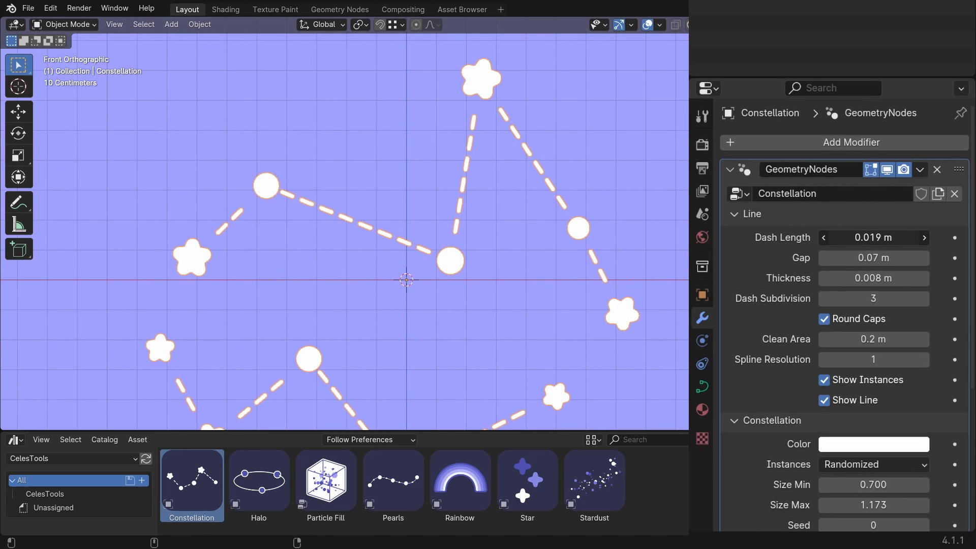
{"action": "left_click", "coordinate": [824, 237]}
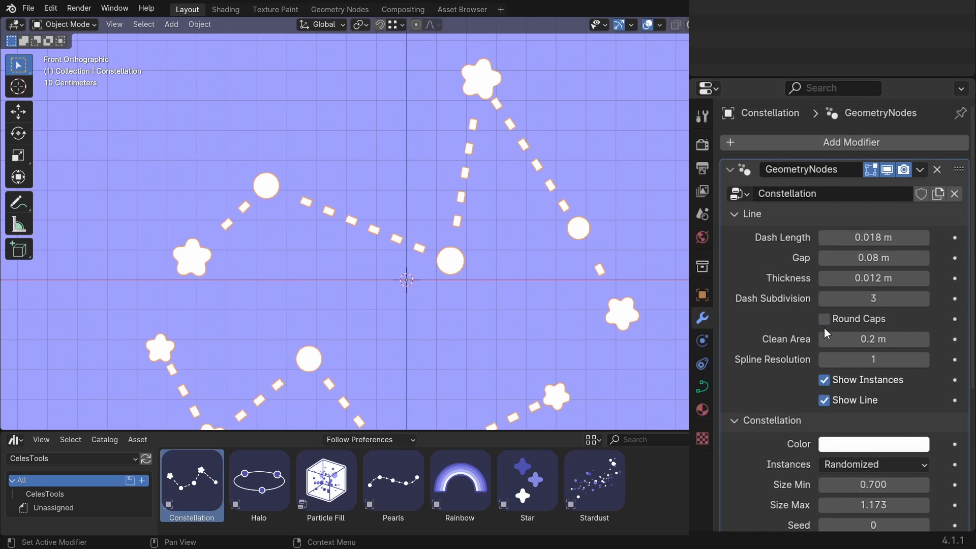
{"action": "mouse_move", "coordinate": [782, 251]}
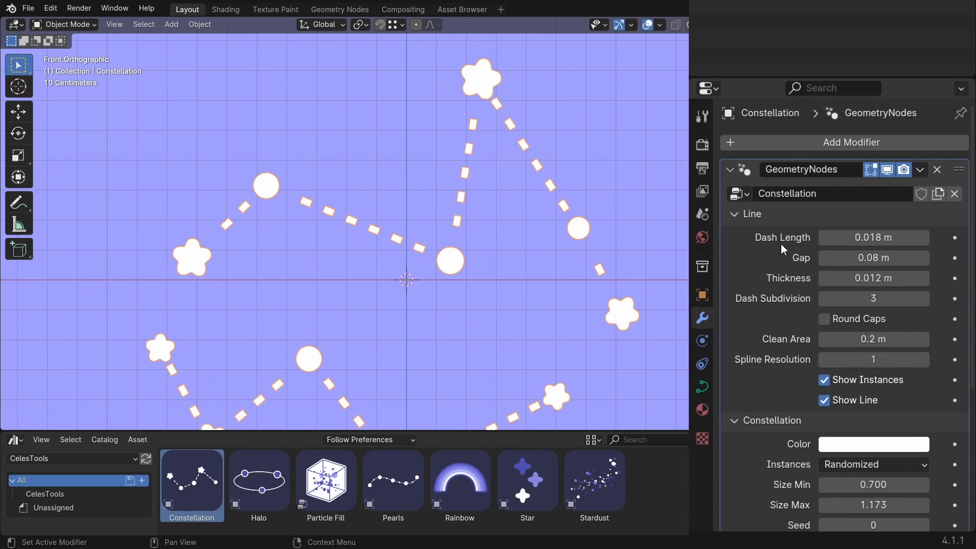
{"action": "left_click", "coordinate": [823, 318]}
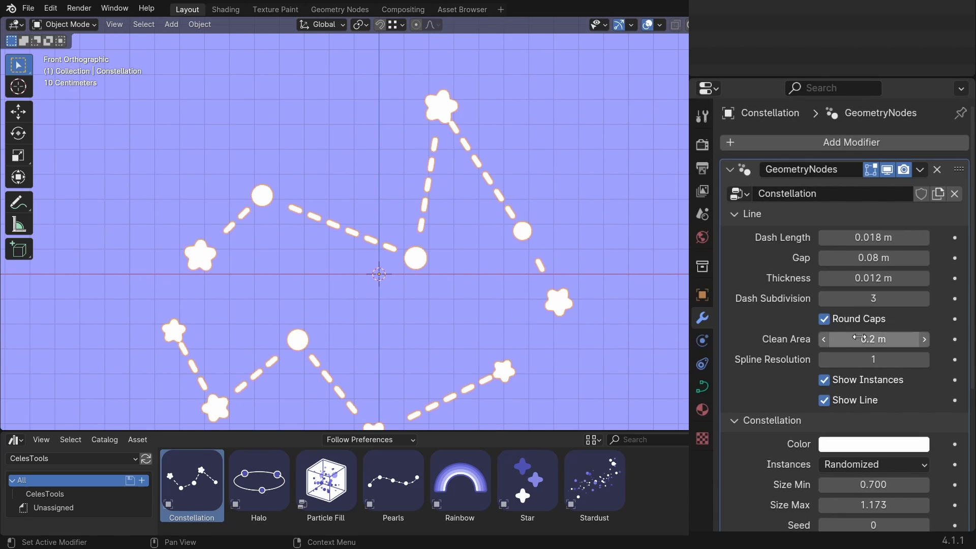
{"action": "left_click_drag", "start_coordinate": [873, 338], "coordinate": [915, 338]}
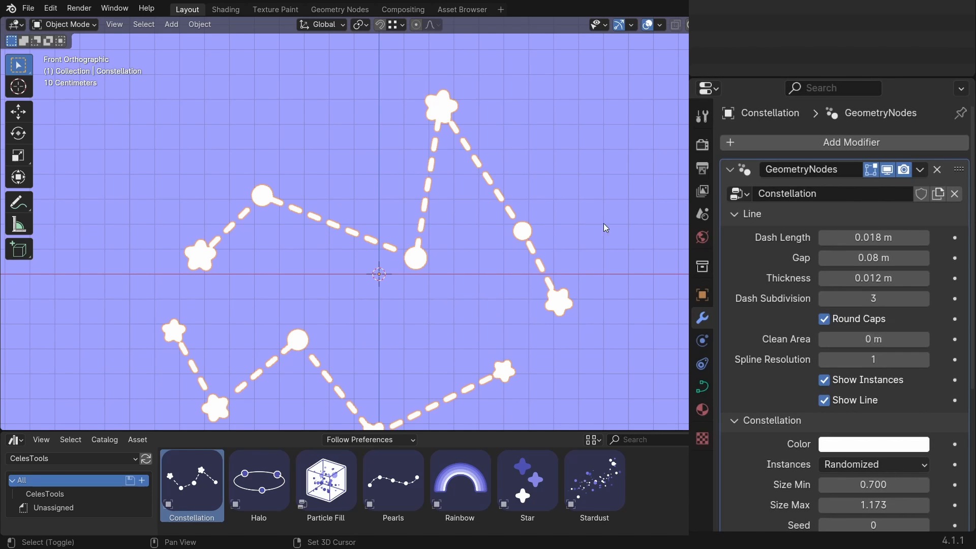
{"action": "mouse_move", "coordinate": [407, 82]}
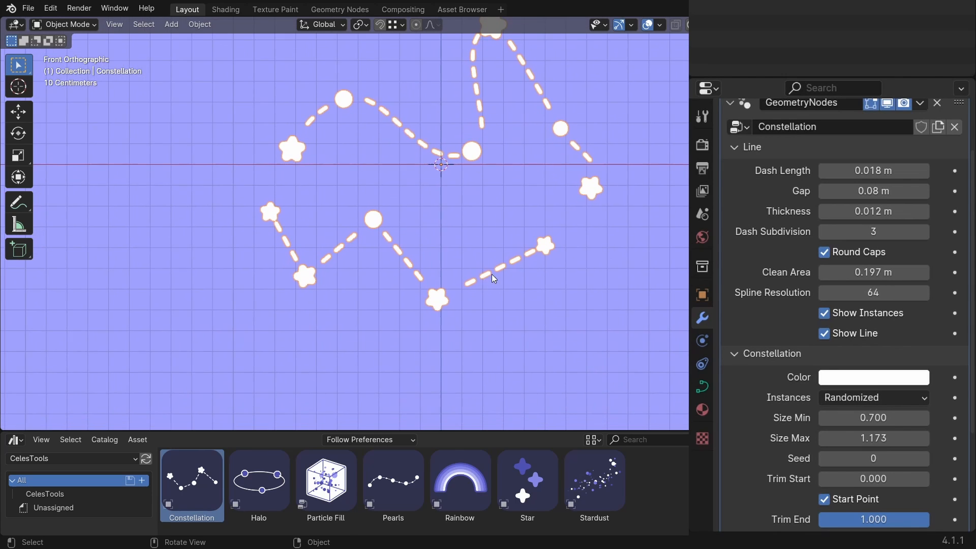
- Edit the constellation curves, show the stars and dots again and hide the connecting line
{"action": "key", "text": "Tab"}
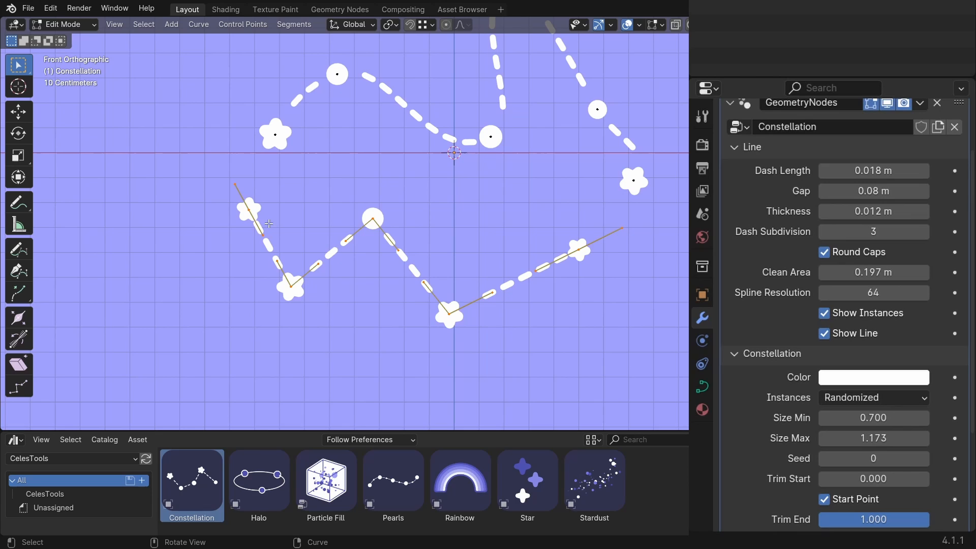
{"action": "mouse_move", "coordinate": [469, 213]}
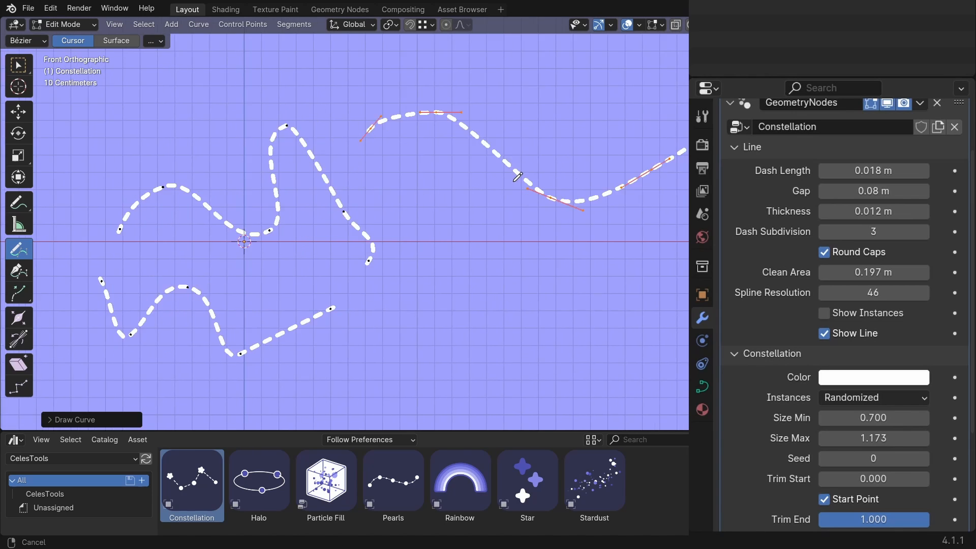
{"action": "key", "text": "Tab"}
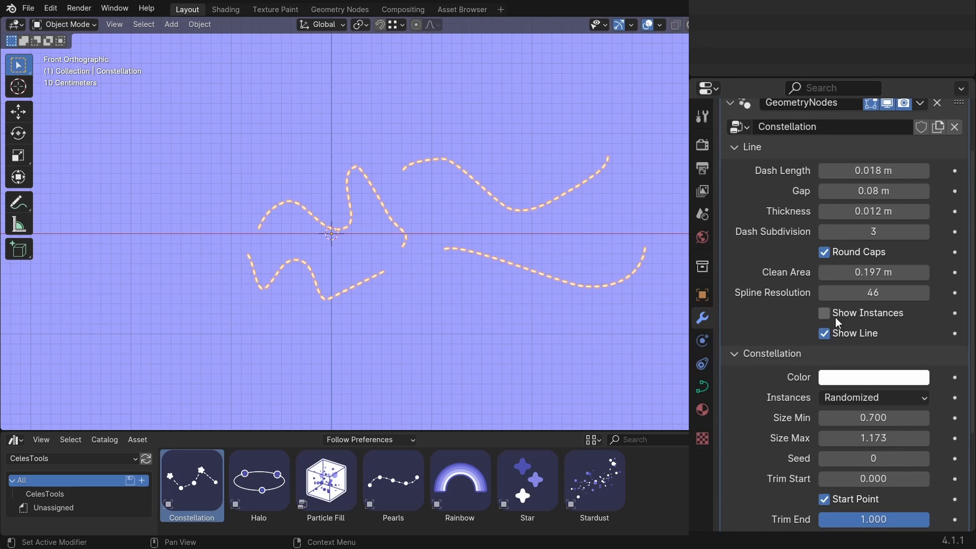
{"action": "left_click", "coordinate": [824, 313]}
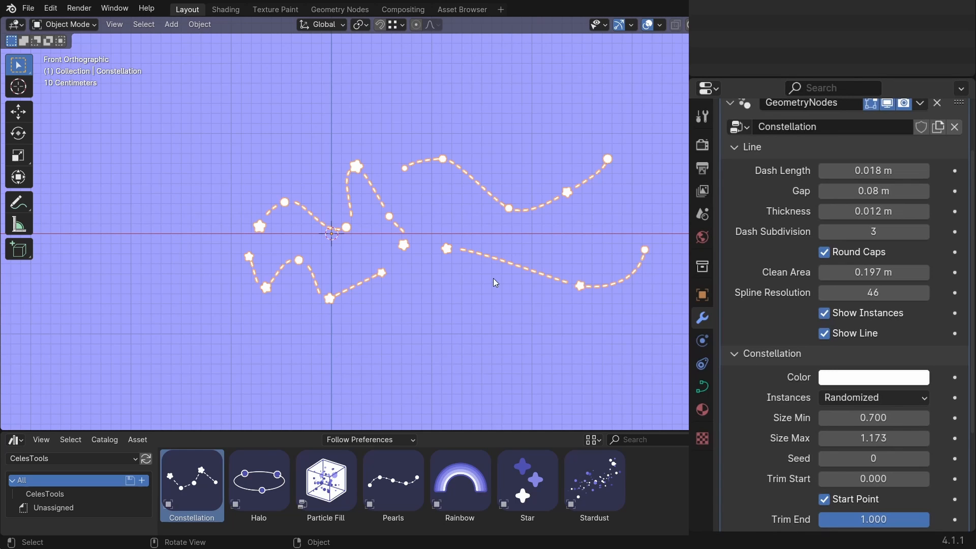
{"action": "mouse_move", "coordinate": [828, 321]}
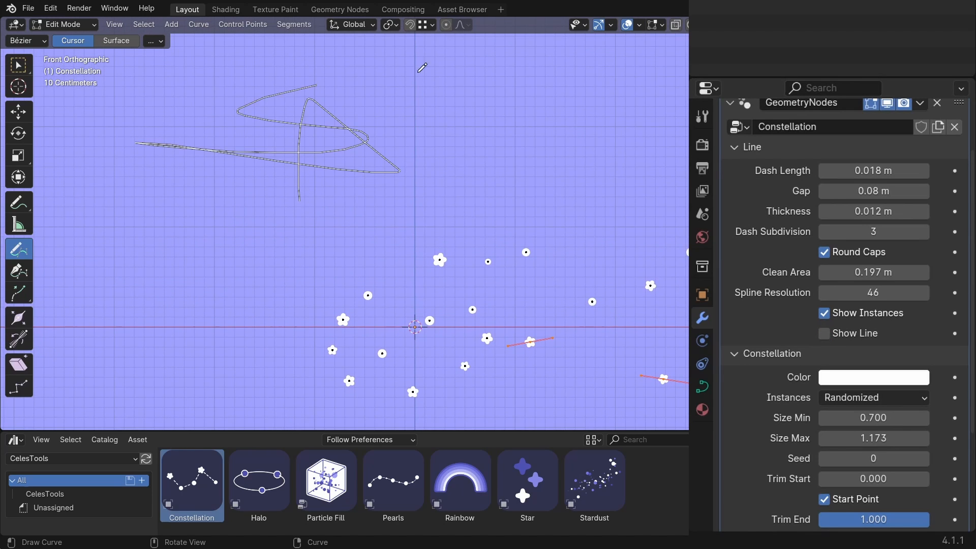
{"action": "key", "text": "Tab"}
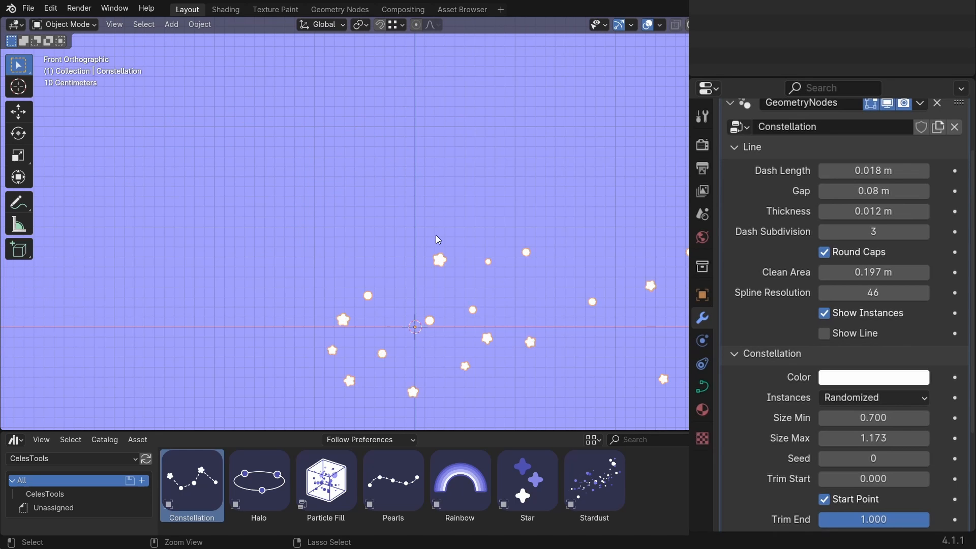
{"action": "left_click", "coordinate": [873, 377]}
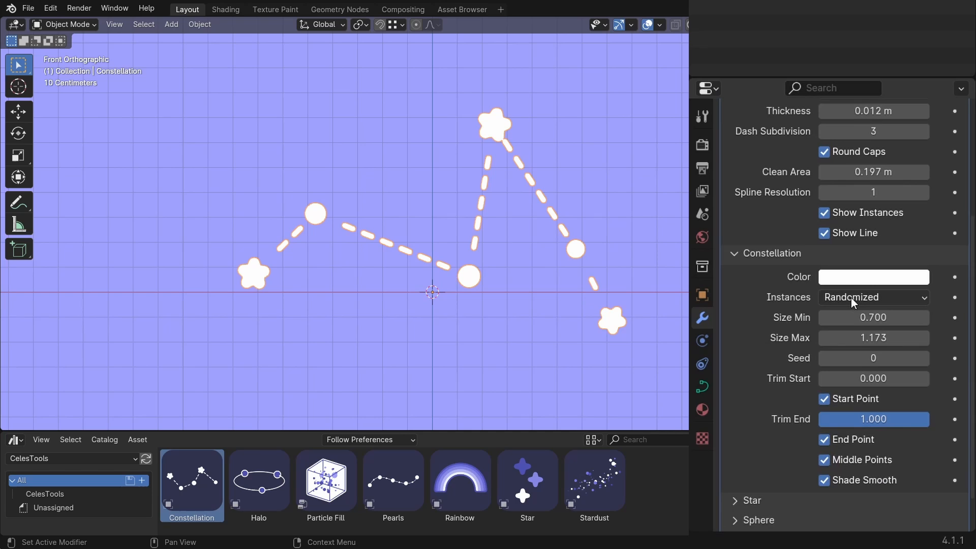
- Cycle Instances through Alternating, Stars Only, Spheres Only and back to Randomized
{"action": "left_click", "coordinate": [873, 296]}
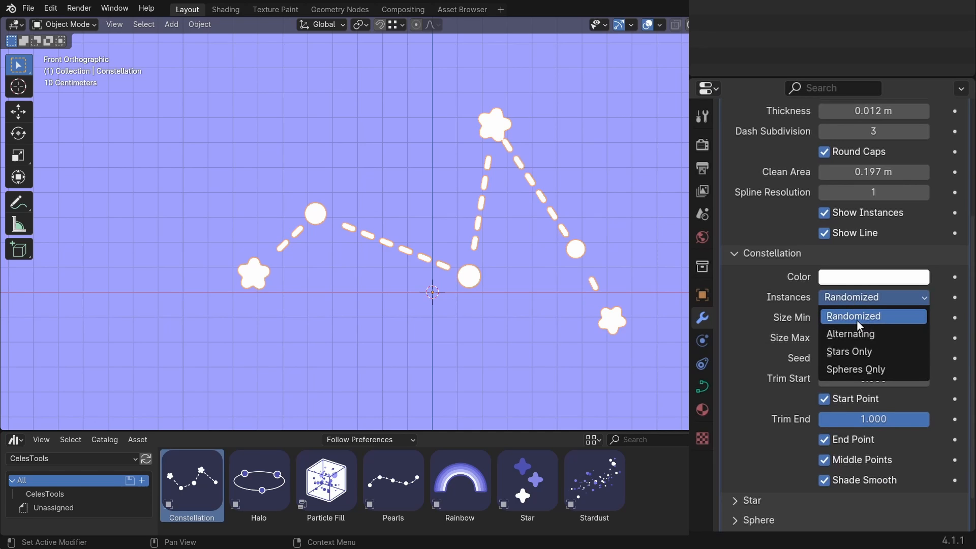
{"action": "left_click", "coordinate": [850, 334]}
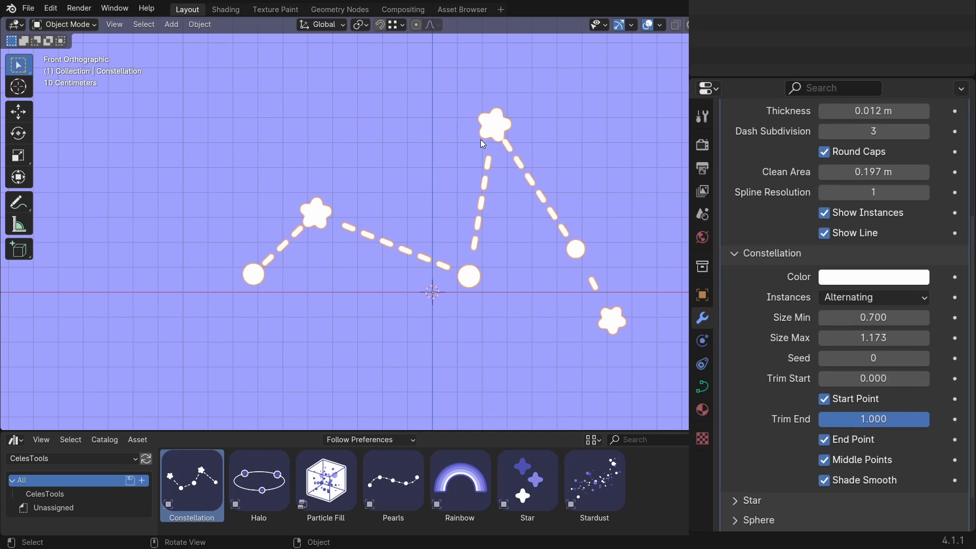
{"action": "left_click", "coordinate": [873, 296]}
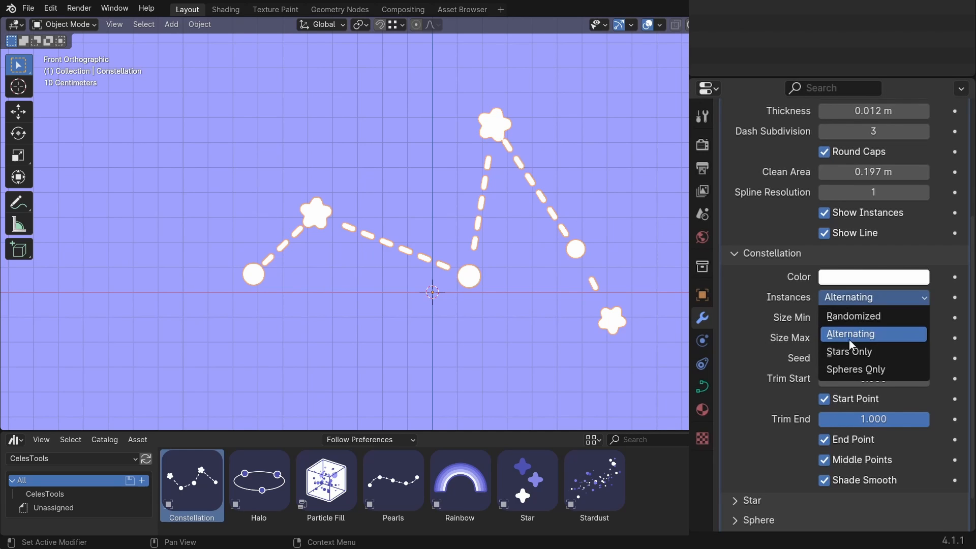
{"action": "left_click", "coordinate": [848, 352]}
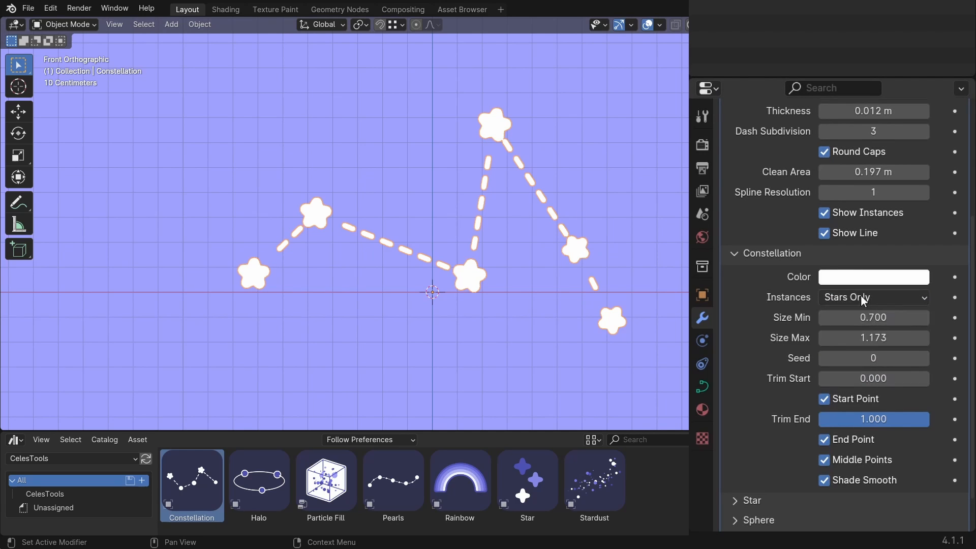
{"action": "left_click", "coordinate": [873, 297]}
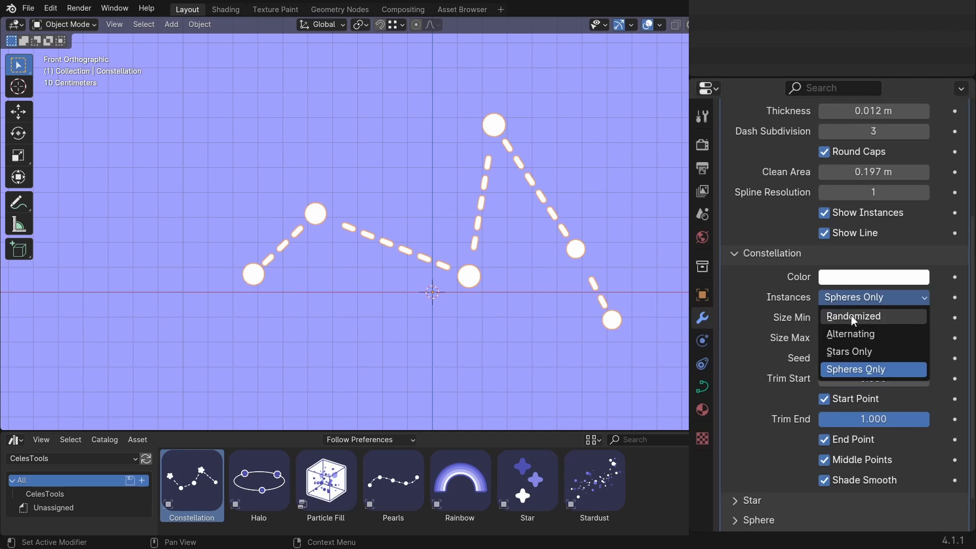
{"action": "left_click", "coordinate": [853, 316]}
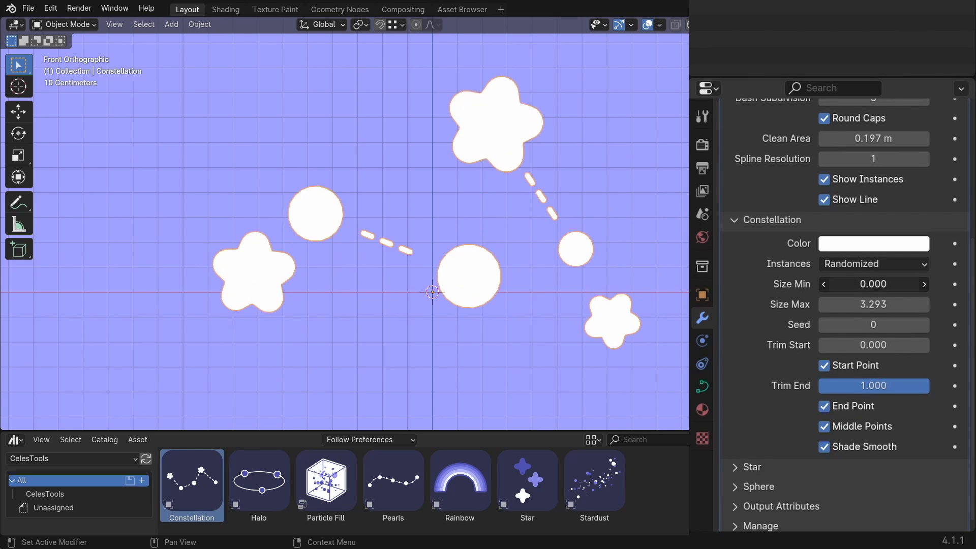
- Step the random seed higher three times for a new layout
{"action": "left_click", "coordinate": [922, 325]}
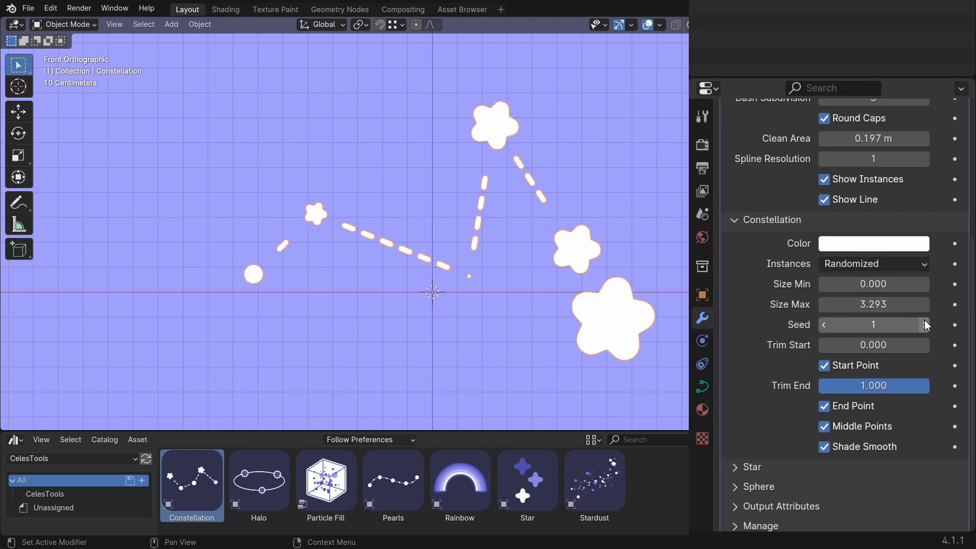
{"action": "left_click", "coordinate": [922, 324]}
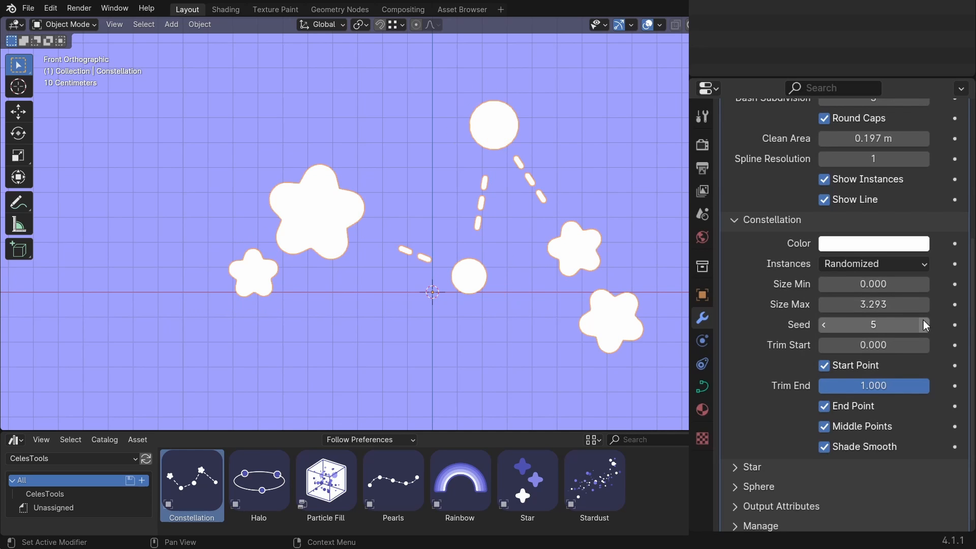
{"action": "left_click", "coordinate": [923, 324]}
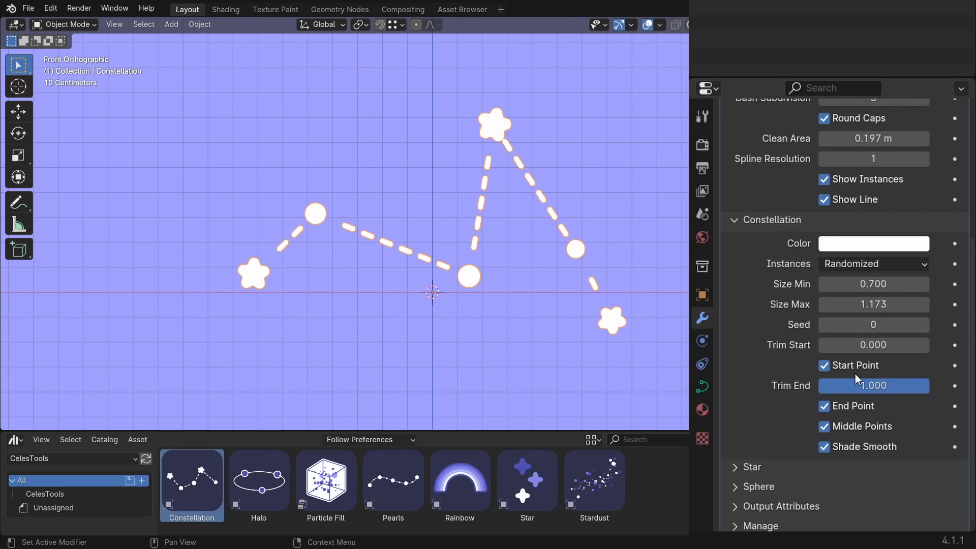
{"action": "left_click_drag", "start_coordinate": [902, 386], "coordinate": [859, 385]}
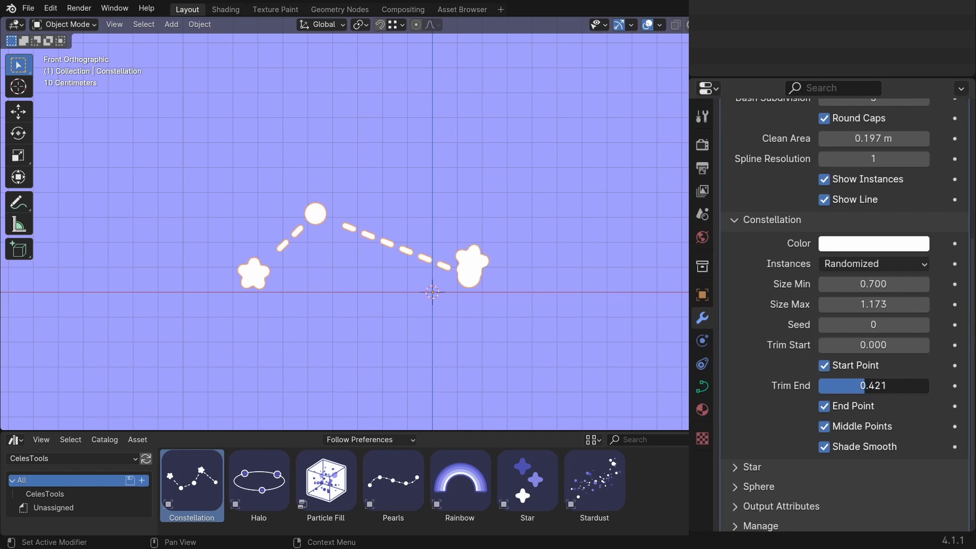
{"action": "left_click_drag", "start_coordinate": [871, 385], "coordinate": [827, 385]}
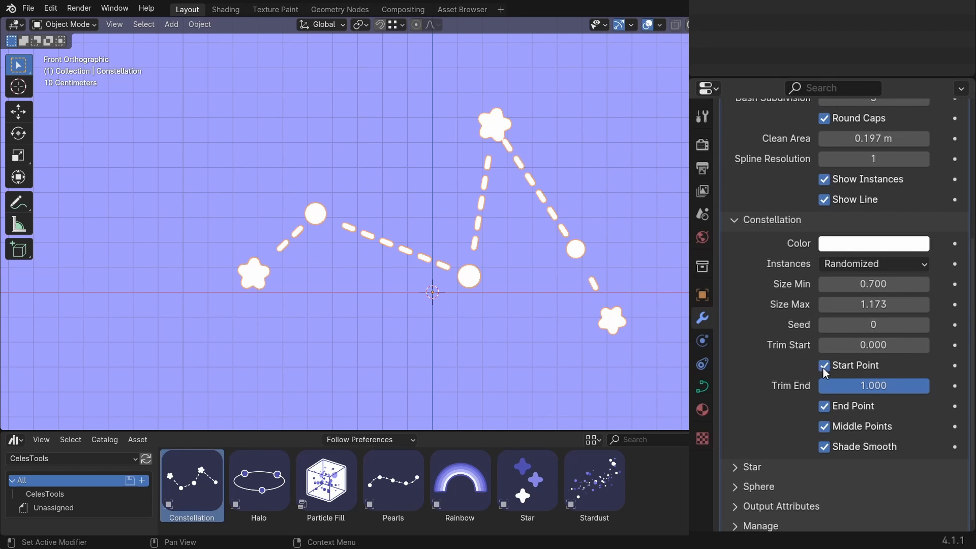
- Toggle the start point star, draw new strokes without middle stars and lower Trim End
{"action": "left_click", "coordinate": [824, 365]}
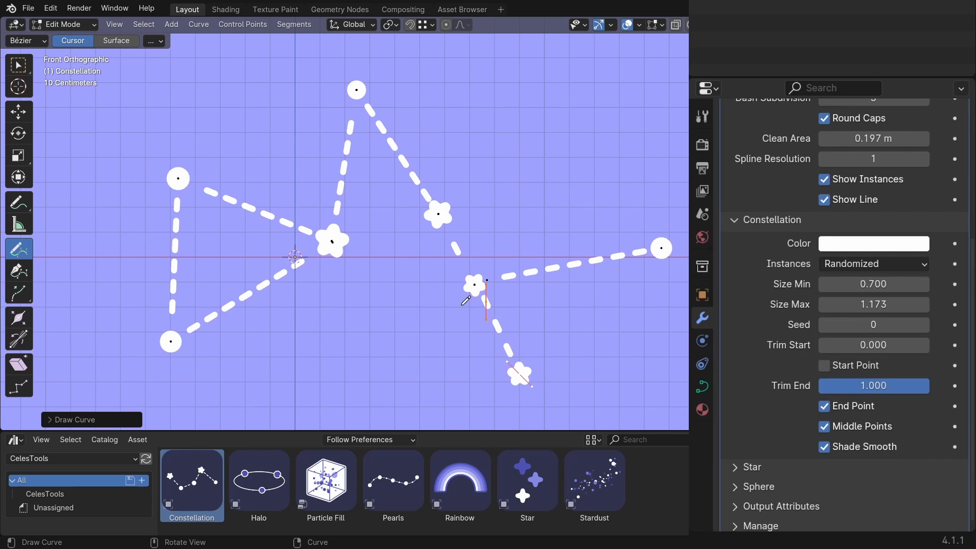
{"action": "key", "text": "Tab"}
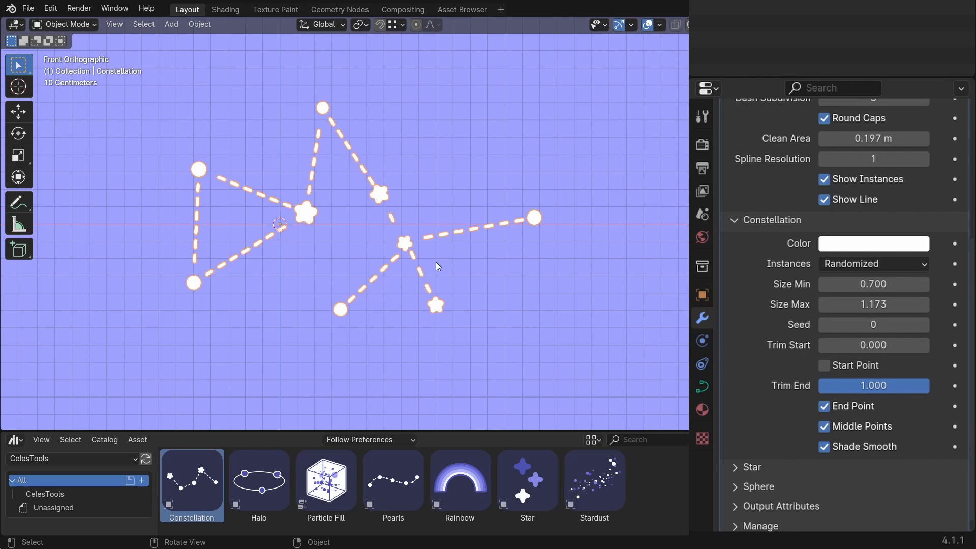
{"action": "left_click", "coordinate": [823, 365]}
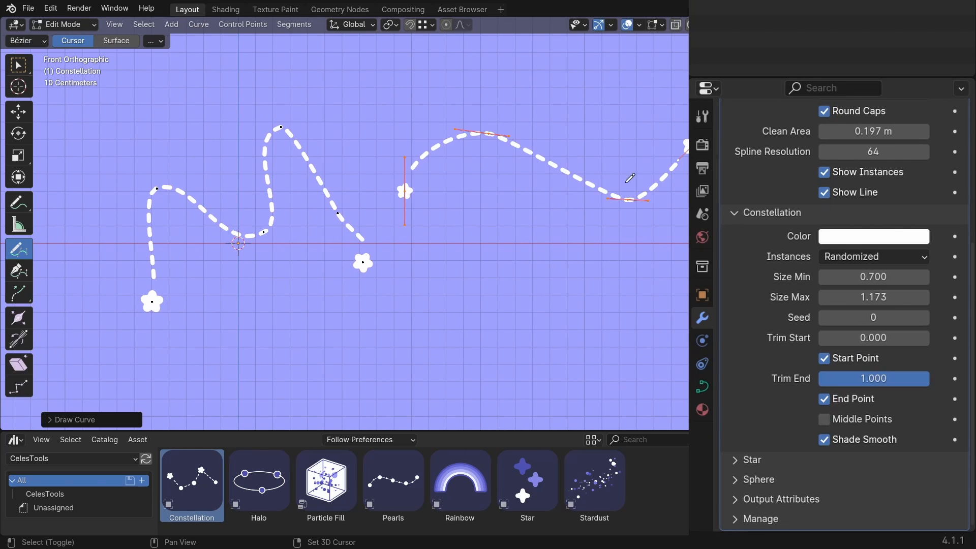
{"action": "key", "text": "Tab"}
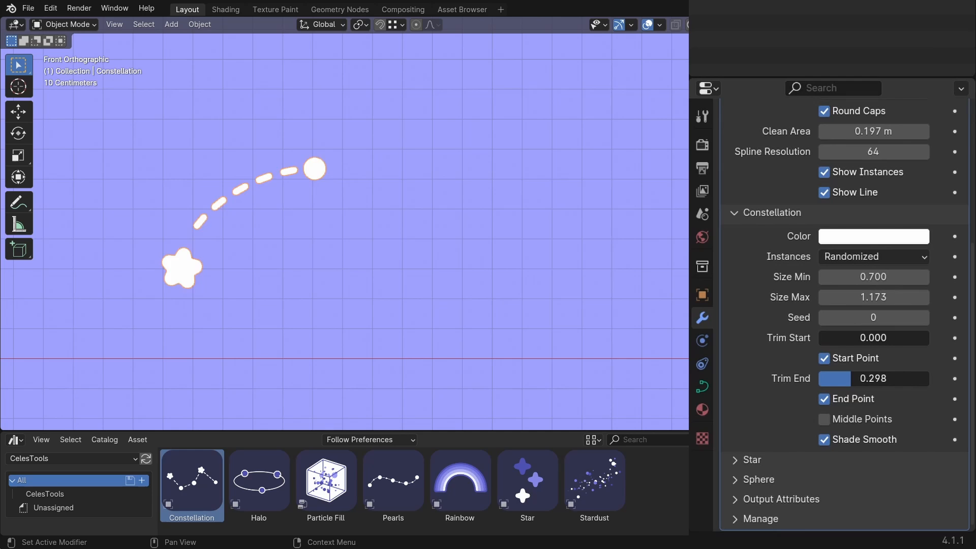
{"action": "left_click", "coordinate": [821, 419]}
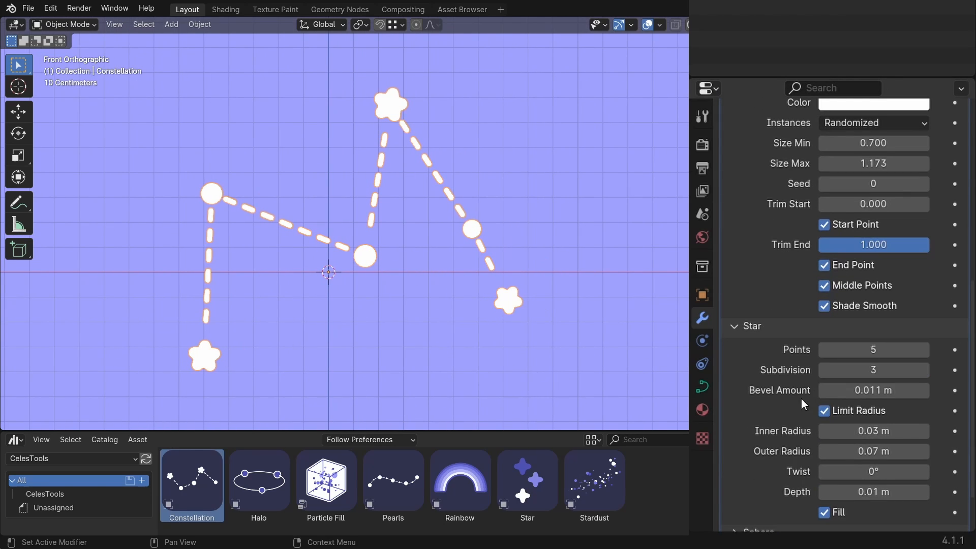
- Turn off the star radius limit, raise the bevel and enlarge the inner radius
{"action": "left_click", "coordinate": [923, 350]}
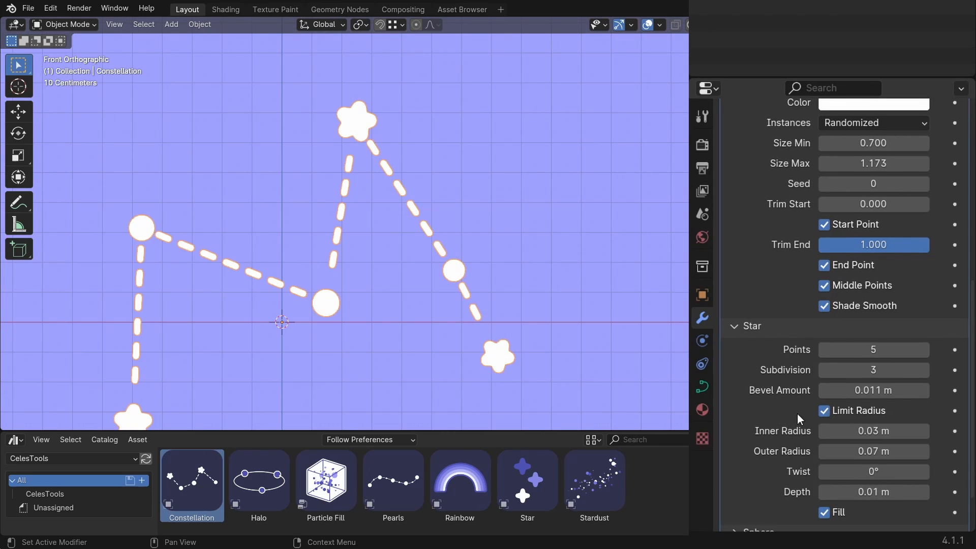
{"action": "left_click", "coordinate": [823, 410]}
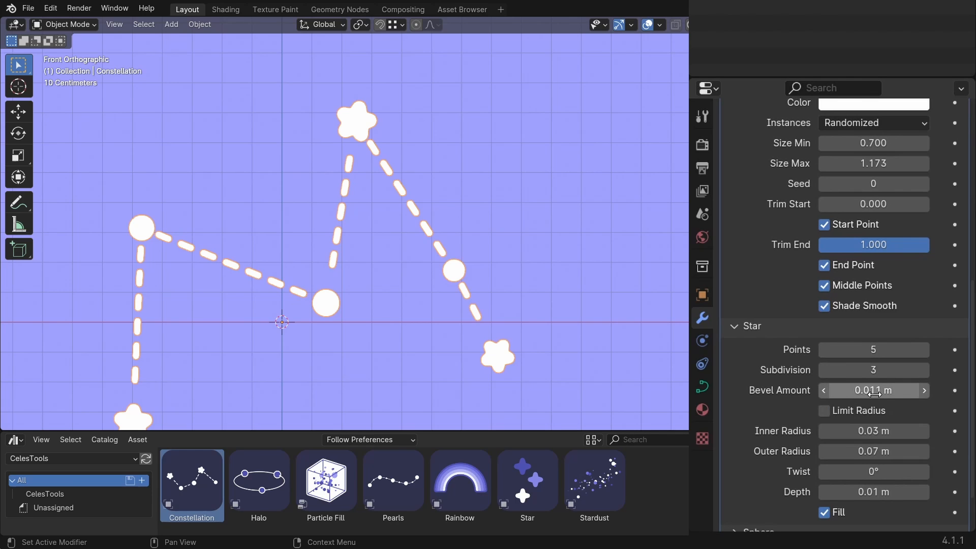
{"action": "left_click_drag", "start_coordinate": [859, 390], "coordinate": [903, 390]}
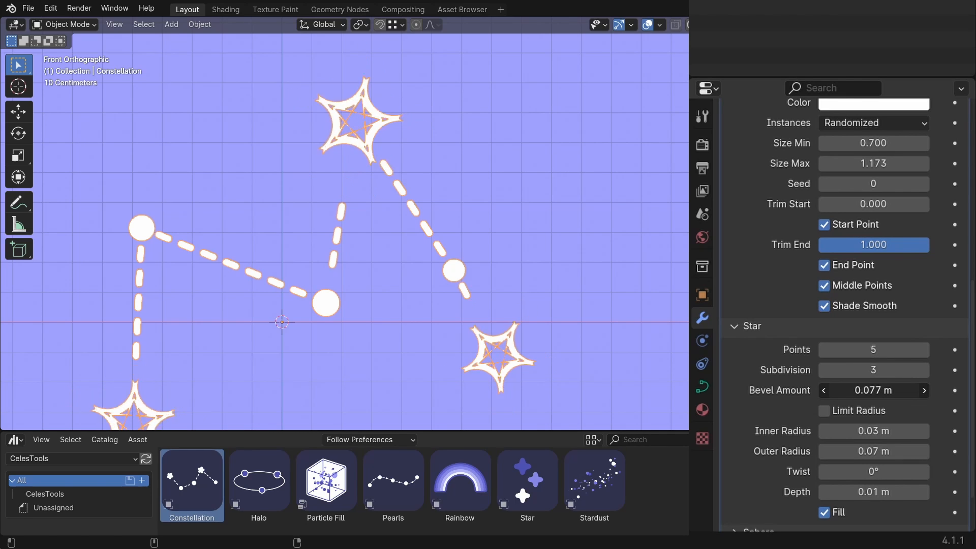
{"action": "mouse_move", "coordinate": [923, 355]}
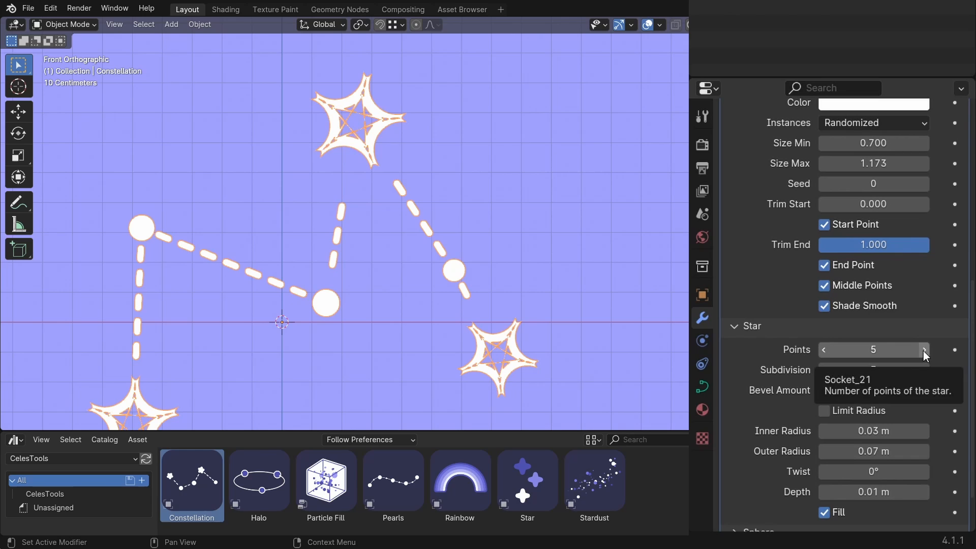
{"action": "left_click", "coordinate": [923, 350]}
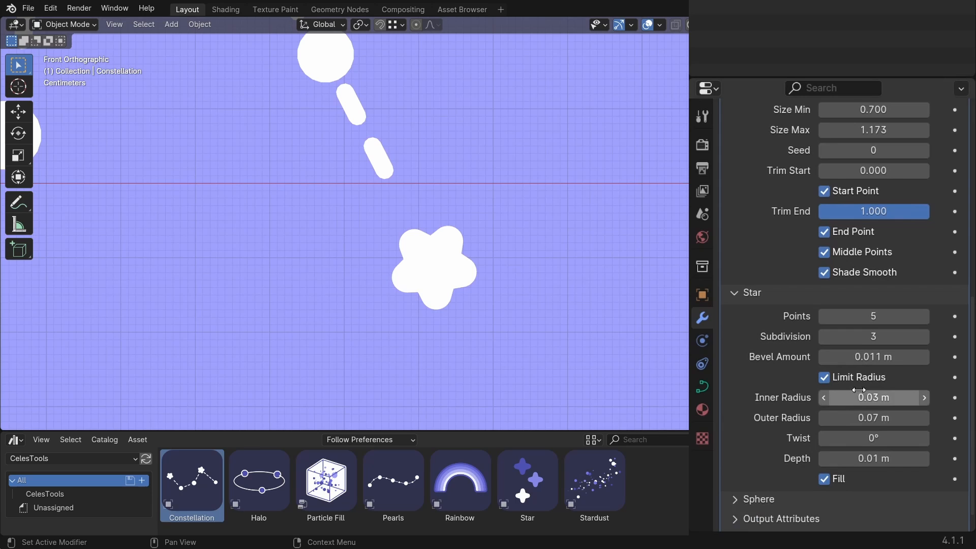
{"action": "left_click_drag", "start_coordinate": [859, 397], "coordinate": [883, 397]}
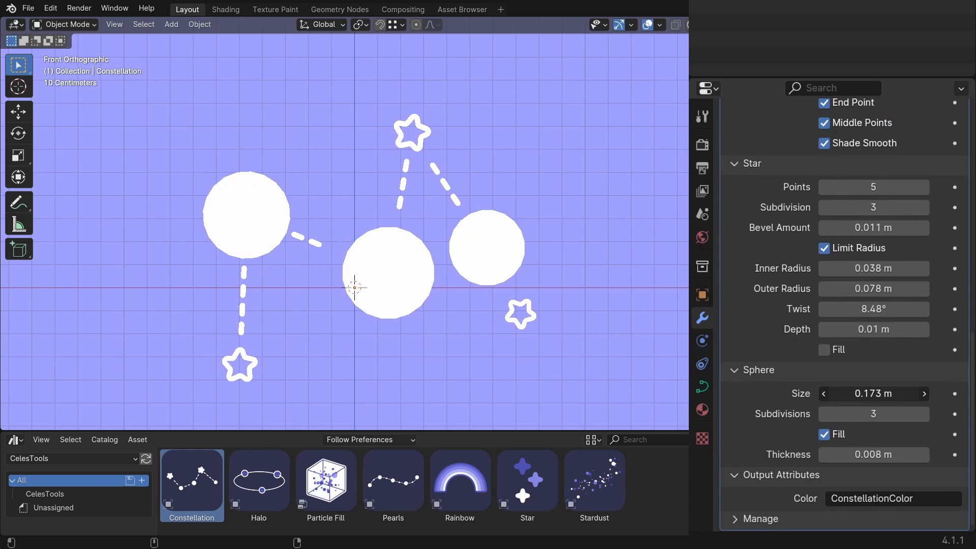
- Make the spheres hollow rings and lower their size to 0.07 m
{"action": "left_click", "coordinate": [823, 433]}
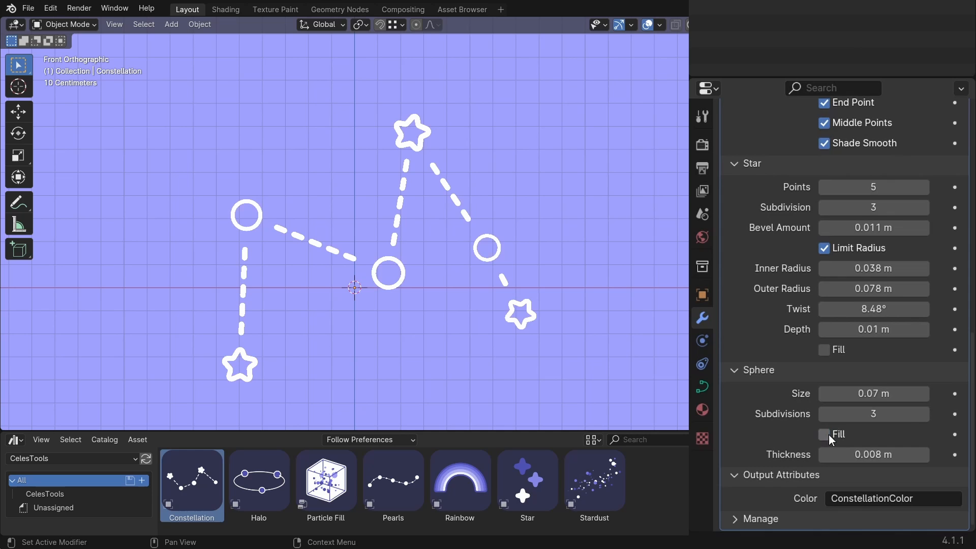
{"action": "left_click_drag", "start_coordinate": [873, 454], "coordinate": [909, 454]}
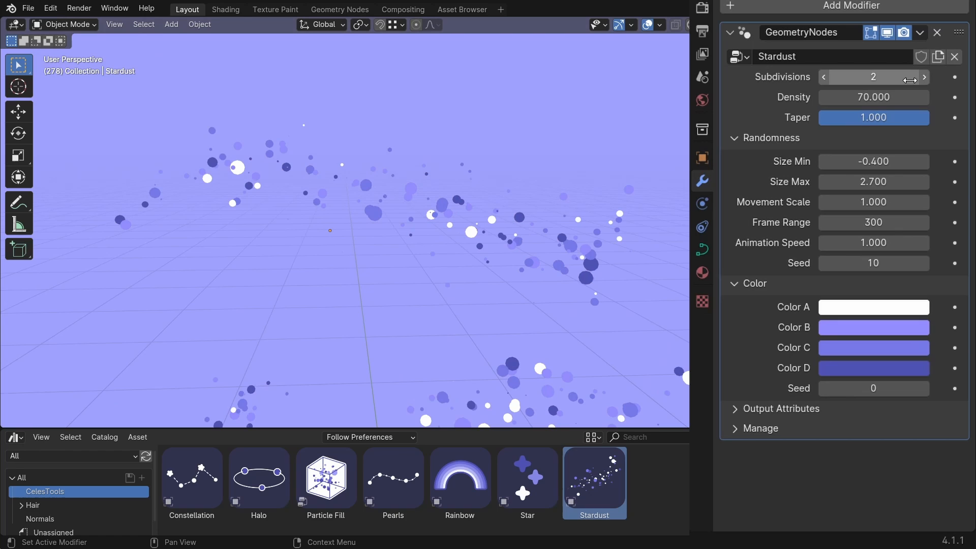
{"action": "mouse_move", "coordinate": [873, 98]}
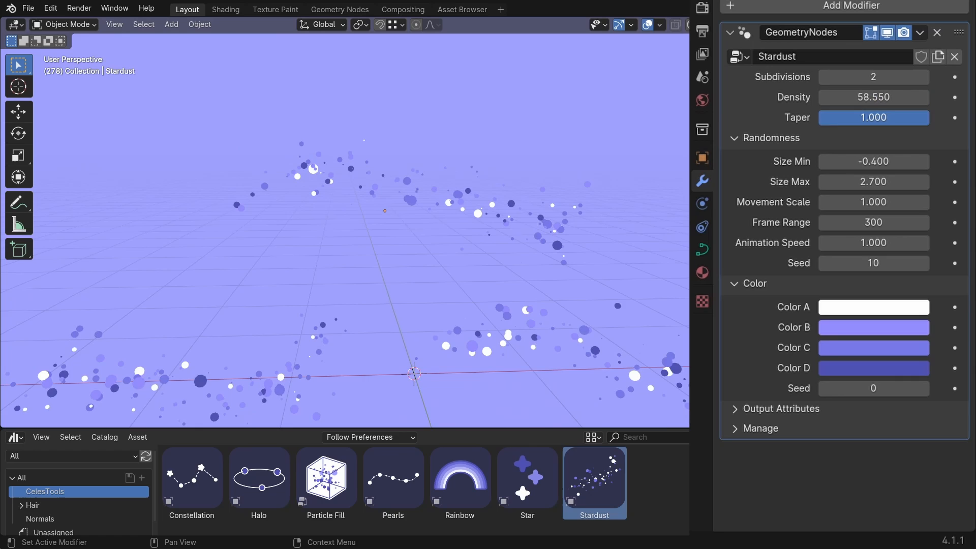
- Play the particle animation and raise Movement Scale to about 2.04
{"action": "key", "text": "KP_1"}
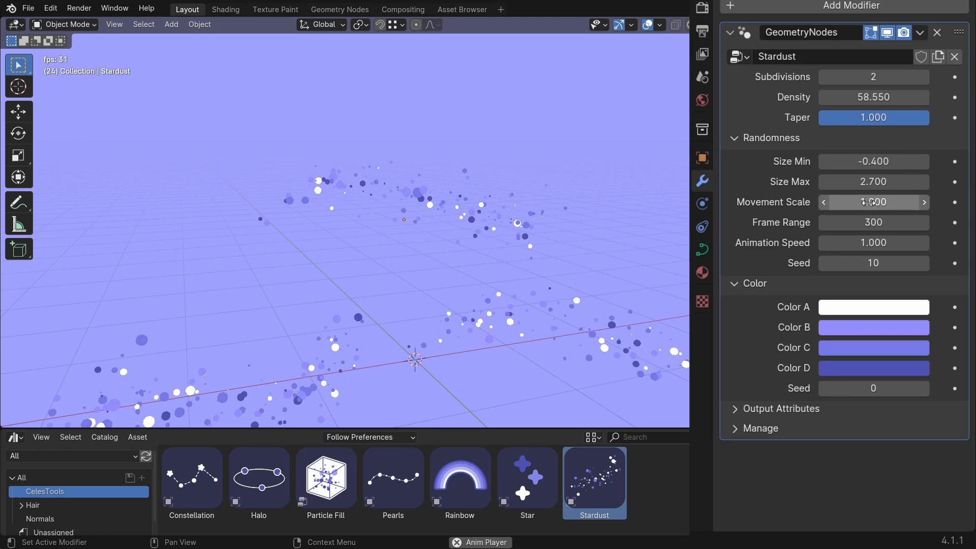
{"action": "left_click_drag", "start_coordinate": [847, 201], "coordinate": [902, 201]}
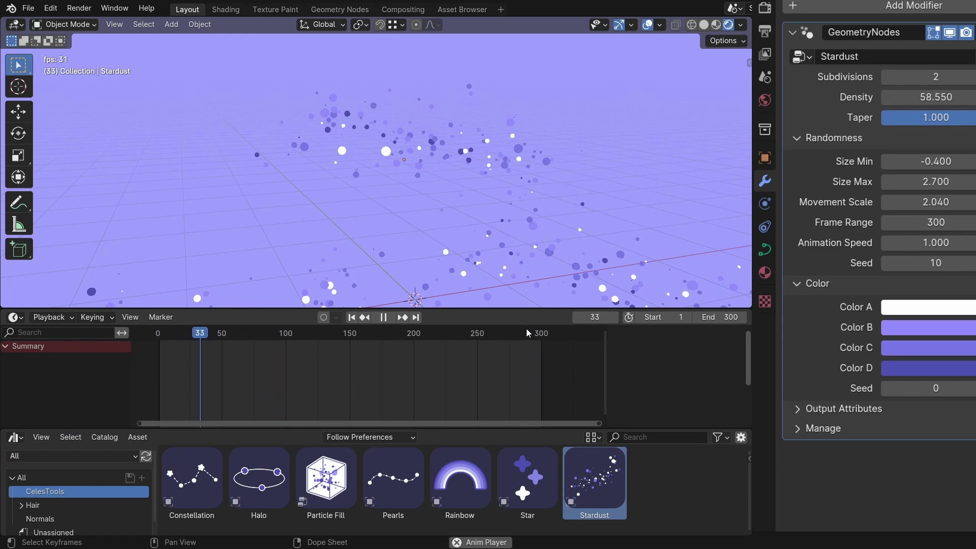
- Set scene Start 22, End 612 and enter 612-22+1 as the Stardust frame range
{"action": "left_click", "coordinate": [382, 317]}
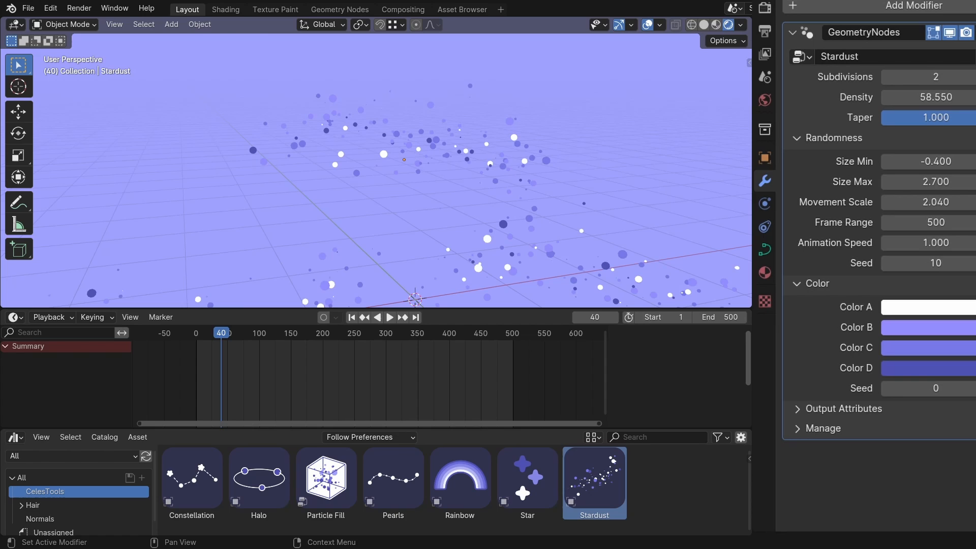
{"action": "left_click", "coordinate": [389, 317]}
{"action": "type", "text": "612-22"}
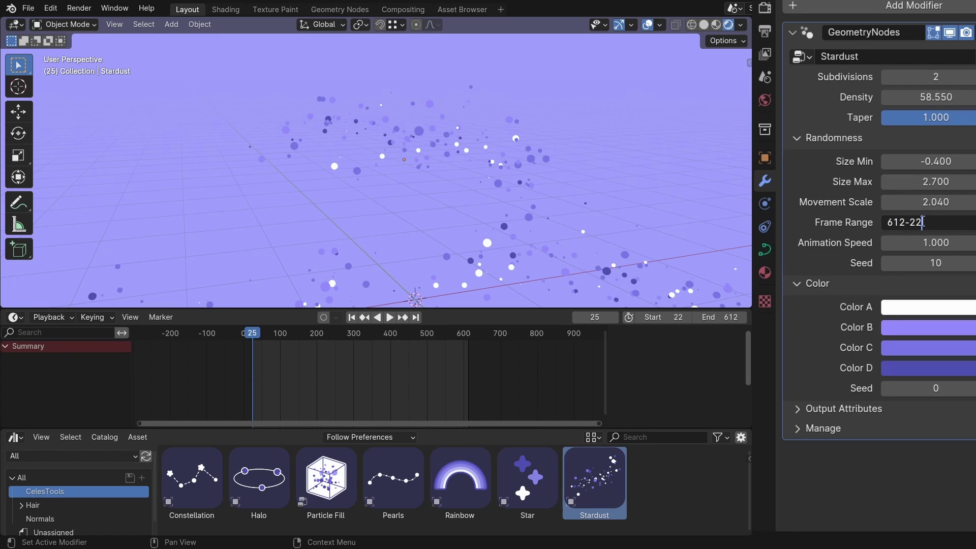
{"action": "type", "text": "+1"}
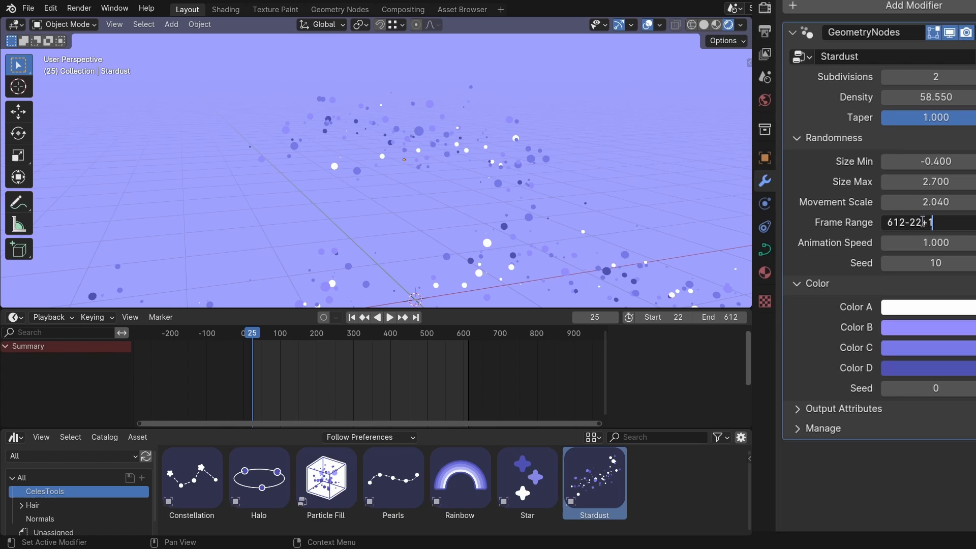
{"action": "key", "text": "Return"}
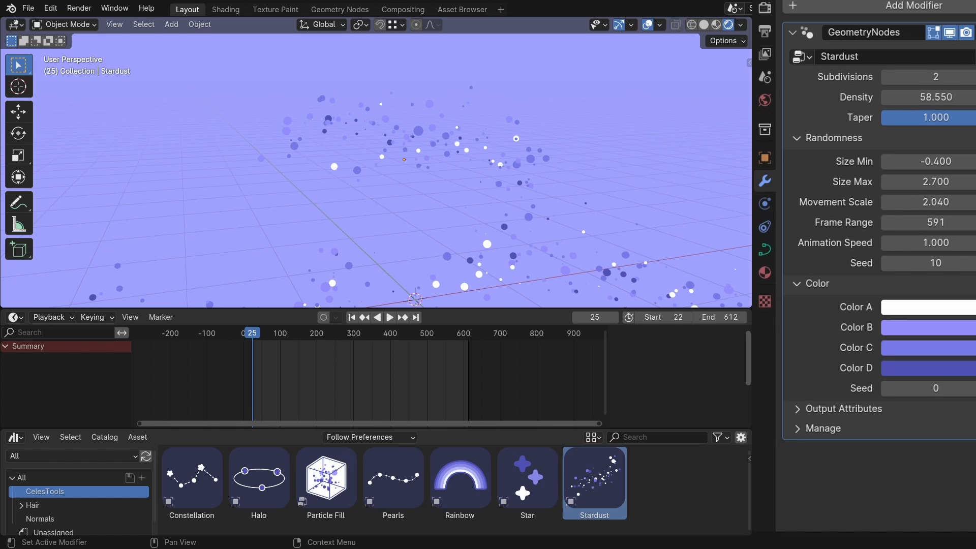
- Try different Animation Speed values while playing and jump between frames to check
{"action": "left_click", "coordinate": [389, 317]}
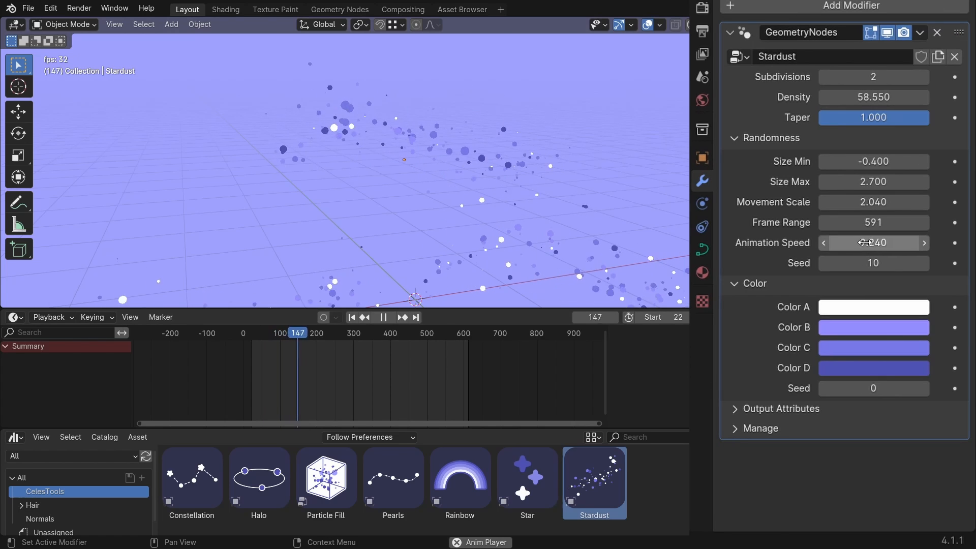
{"action": "left_click", "coordinate": [873, 242]}
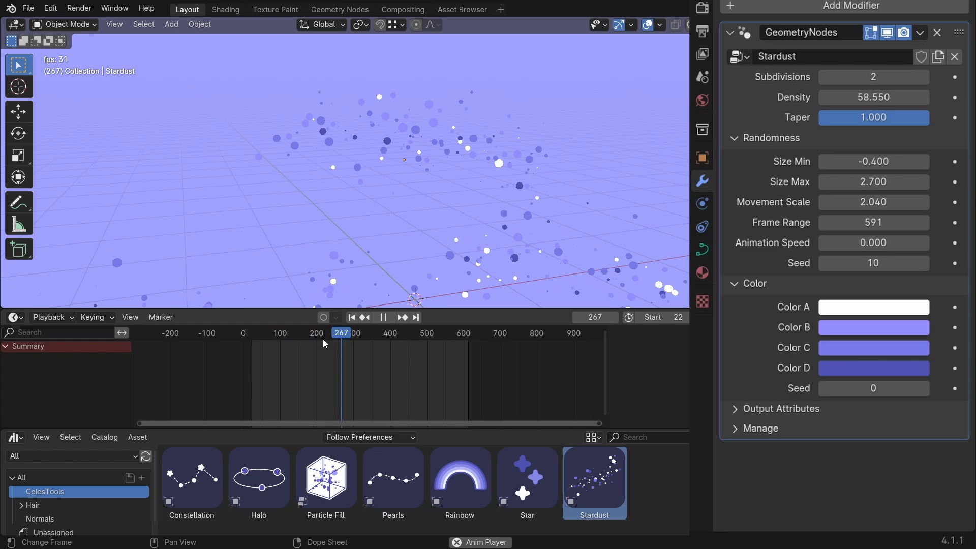
{"action": "left_click", "coordinate": [382, 318]}
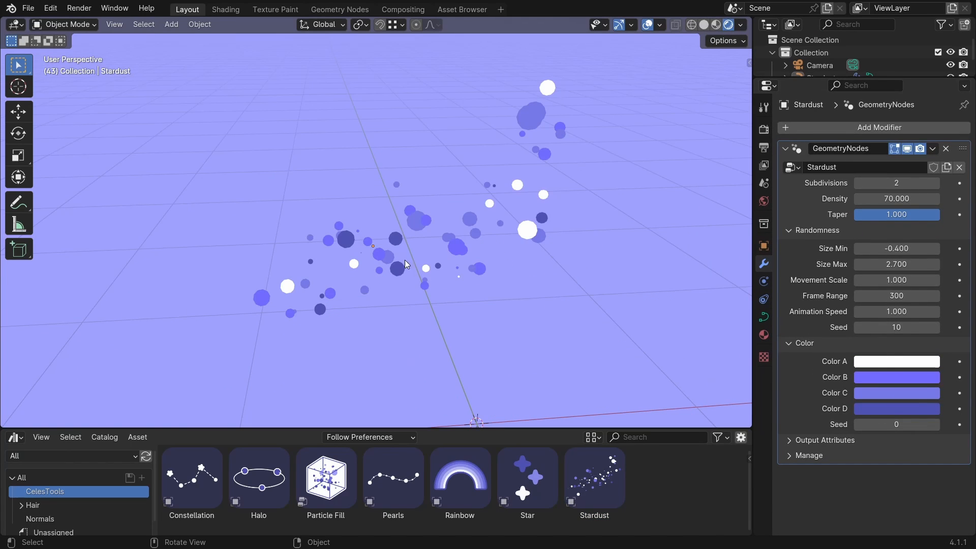
- In Shading, set the Stardust Color Ramp's last stop to pink and redistribute the stops
{"action": "left_click", "coordinate": [225, 9]}
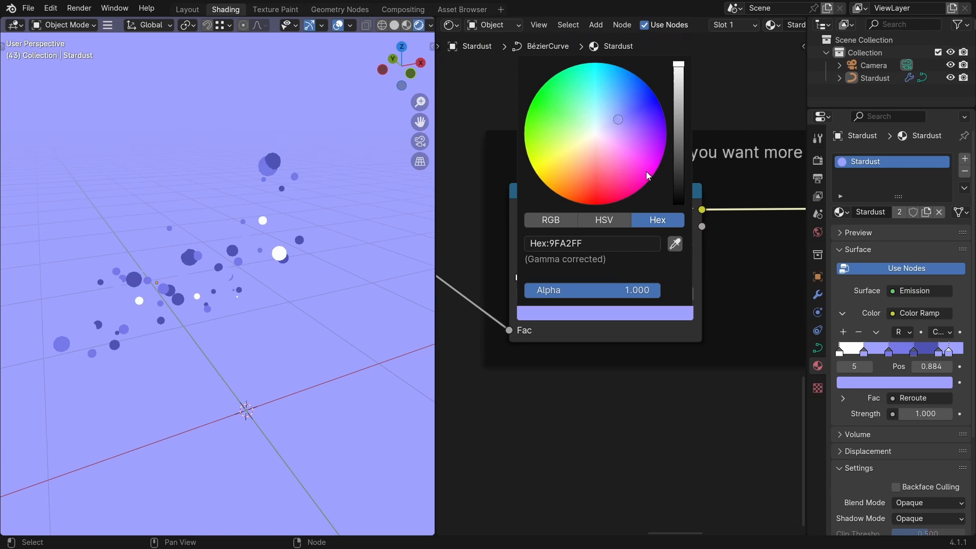
{"action": "left_click", "coordinate": [569, 252]}
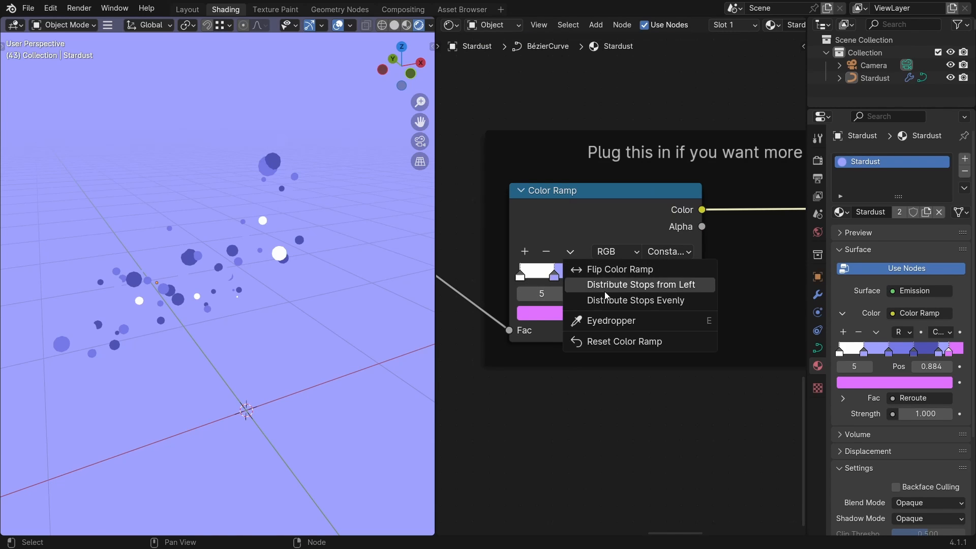
{"action": "left_click", "coordinate": [640, 284]}
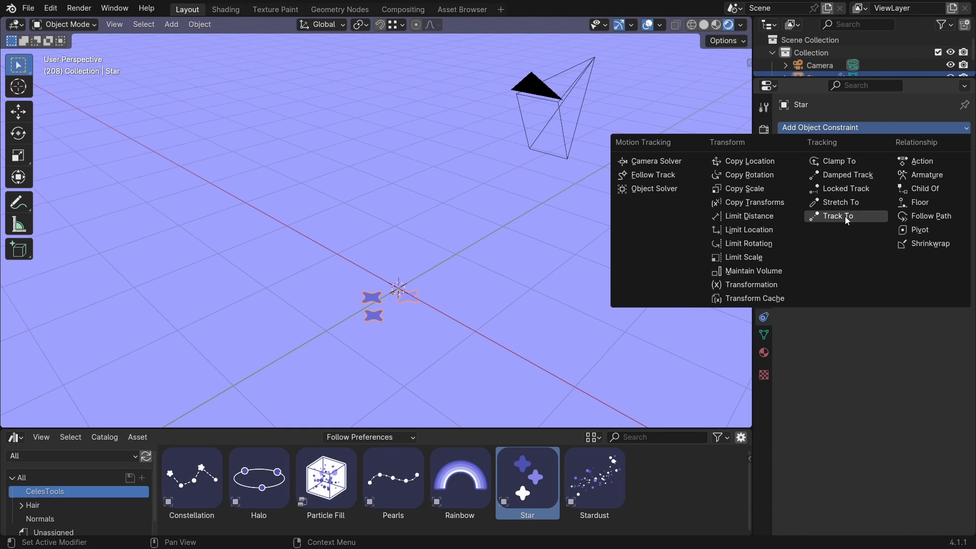
- Add a Track To constraint targeting the Camera so the Star faces it, then leave camera view
{"action": "left_click", "coordinate": [837, 216]}
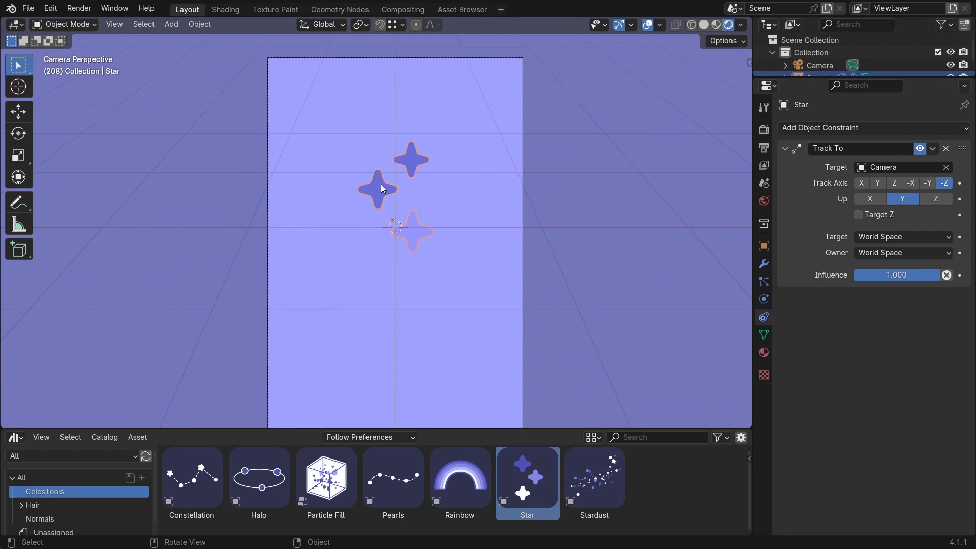
{"action": "key", "text": "Tab"}
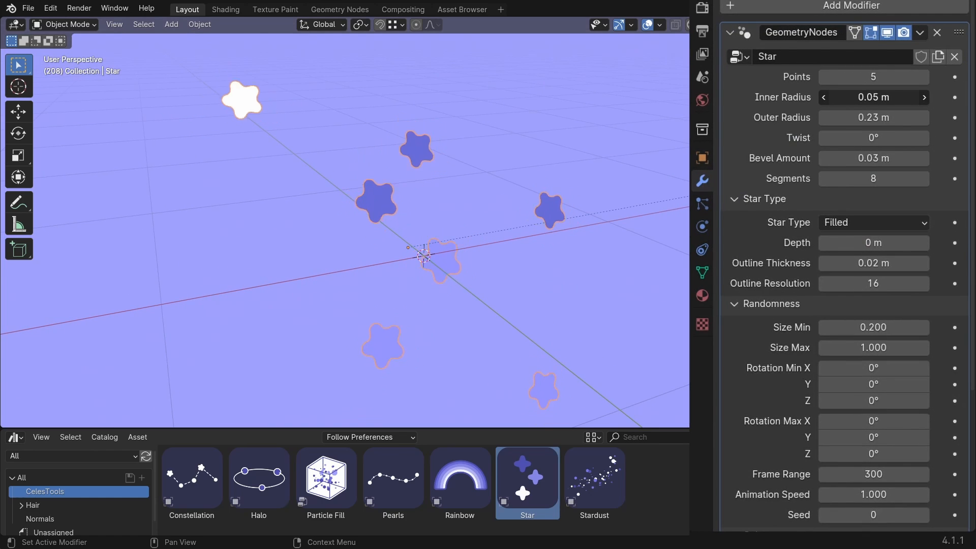
- Enlarge the star's inner radius, try the Hollow style, then set Star Type to Outlined
{"action": "left_click_drag", "start_coordinate": [871, 117], "coordinate": [920, 117]}
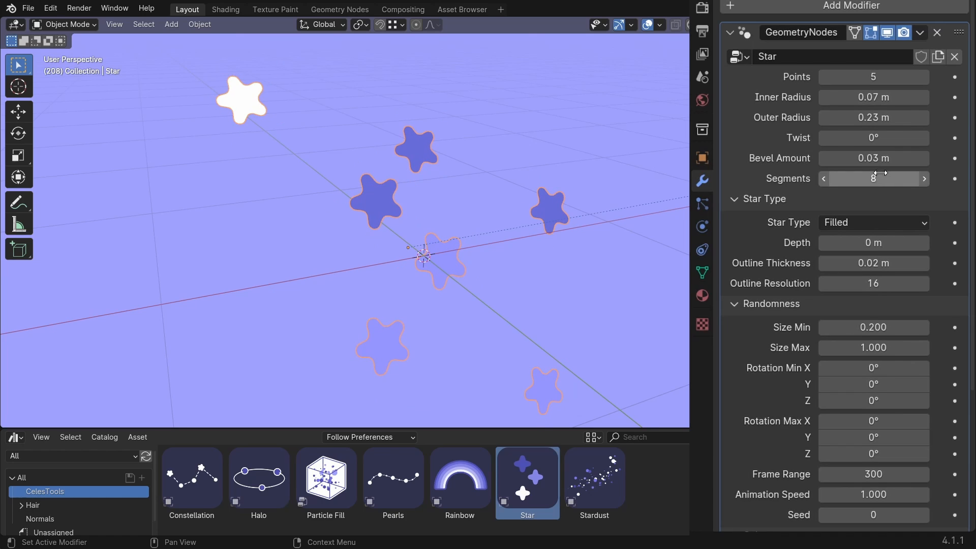
{"action": "left_click", "coordinate": [873, 223]}
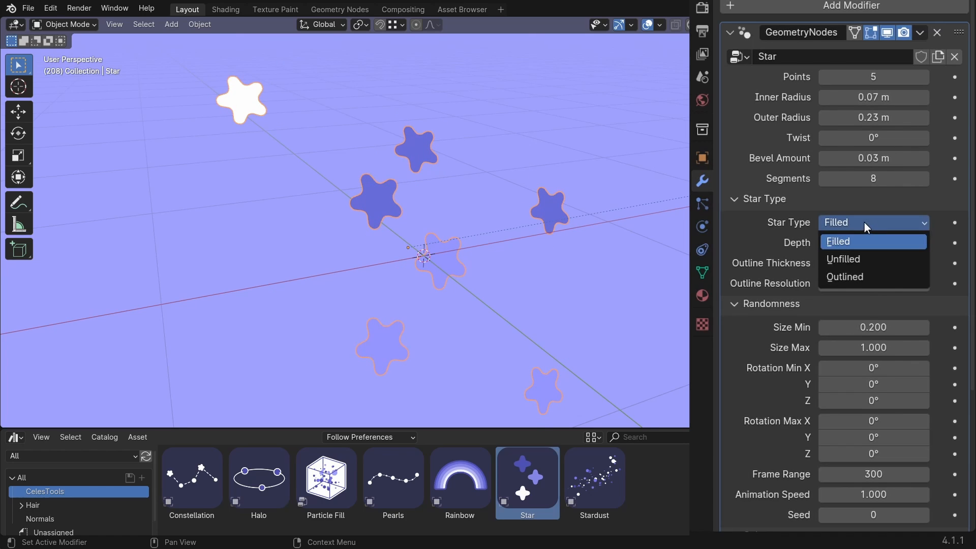
{"action": "left_click", "coordinate": [842, 259]}
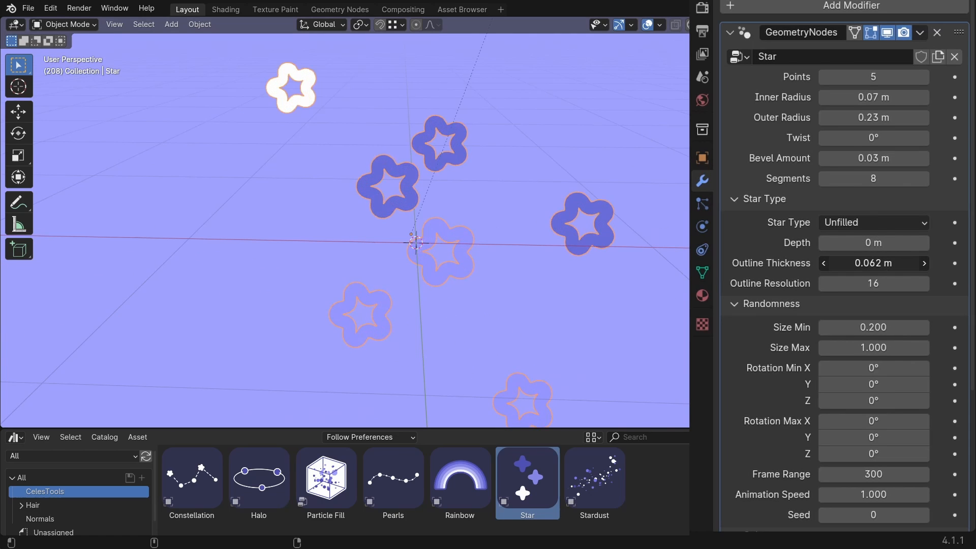
{"action": "left_click", "coordinate": [873, 222]}
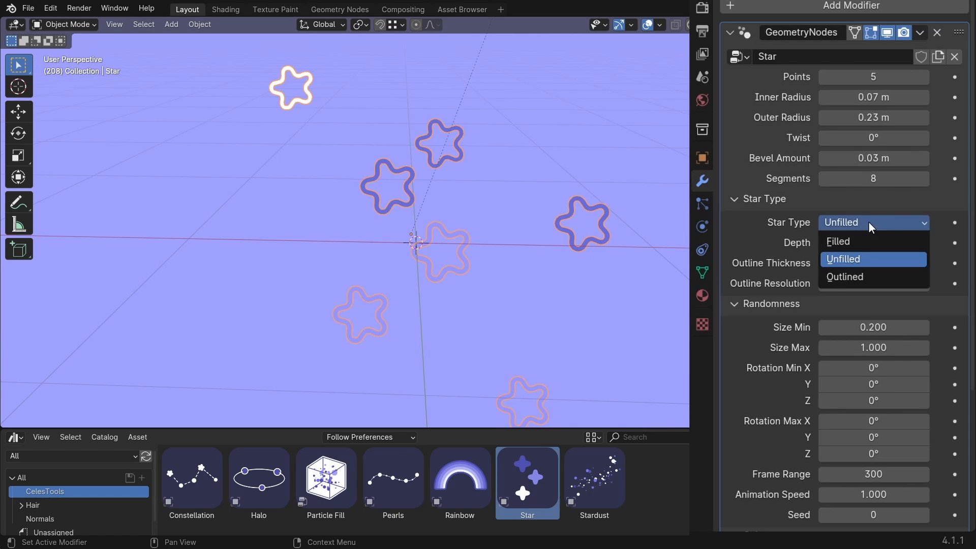
{"action": "left_click", "coordinate": [844, 276]}
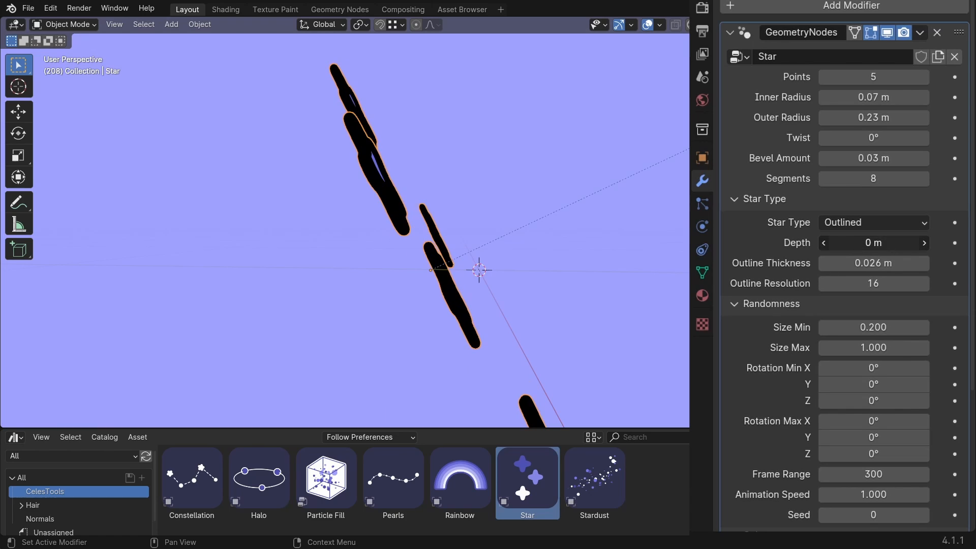
- Give the stars some Depth, widen the random size range, and play the animation
{"action": "left_click_drag", "start_coordinate": [871, 243], "coordinate": [883, 243]}
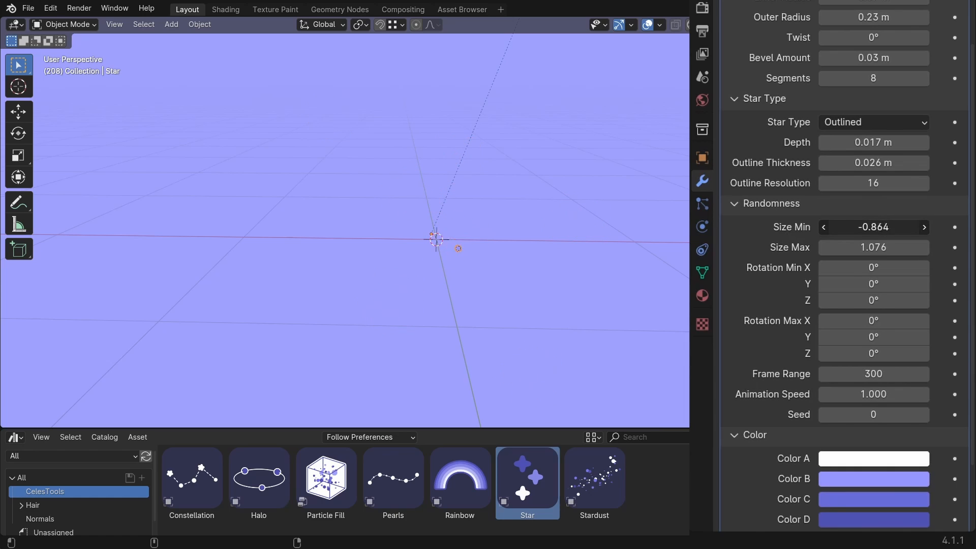
{"action": "left_click_drag", "start_coordinate": [871, 227], "coordinate": [891, 226]}
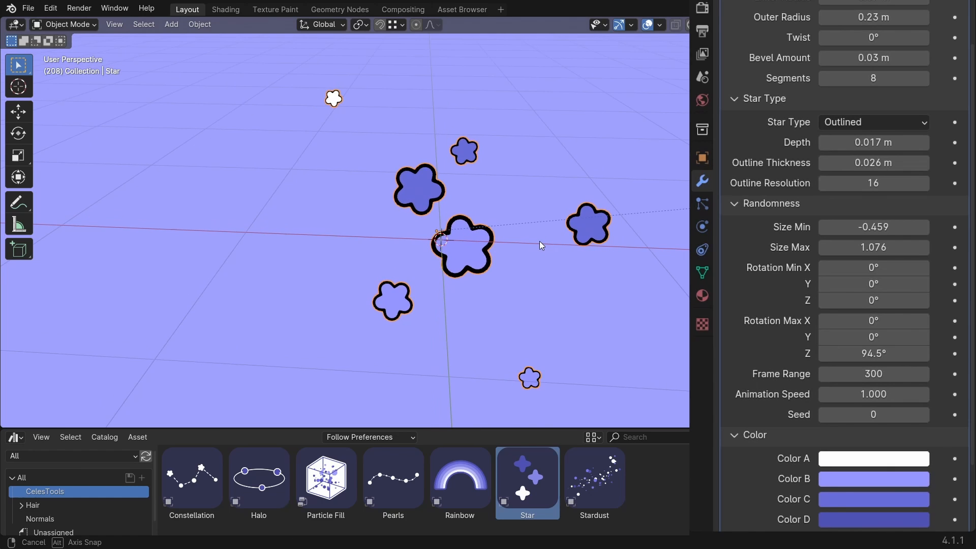
{"action": "key", "text": "Space"}
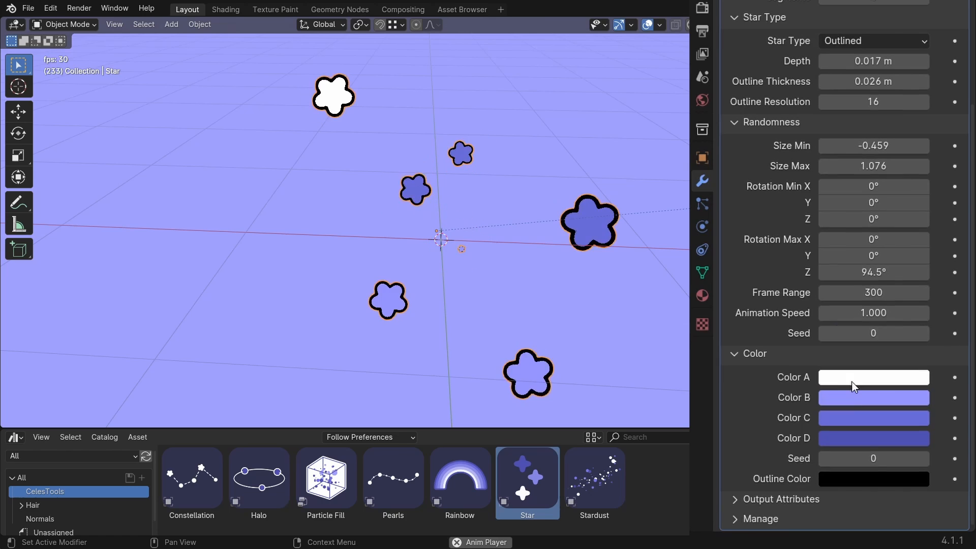
- Change Color B to pink and reshuffle the Seed so pink stars appear in the palette
{"action": "left_click", "coordinate": [872, 377]}
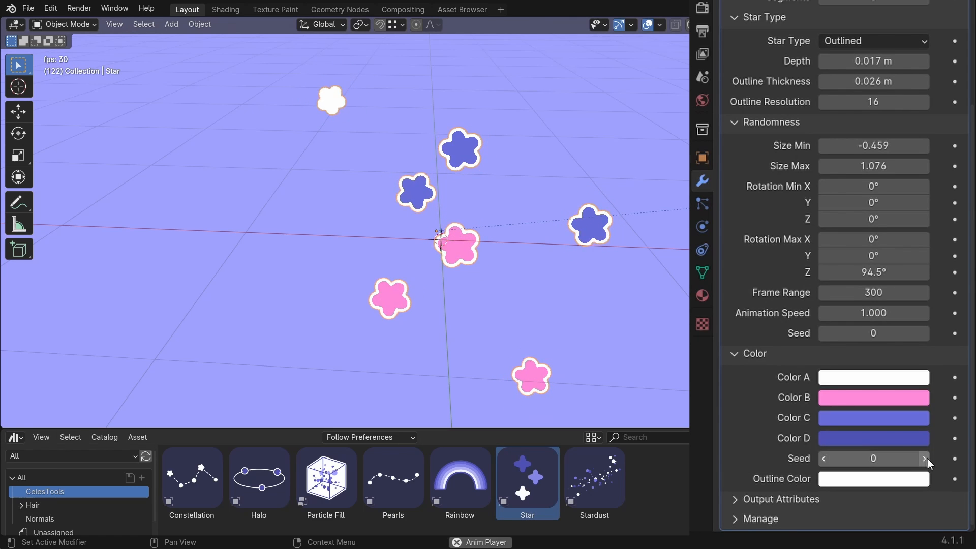
{"action": "left_click", "coordinate": [923, 458]}
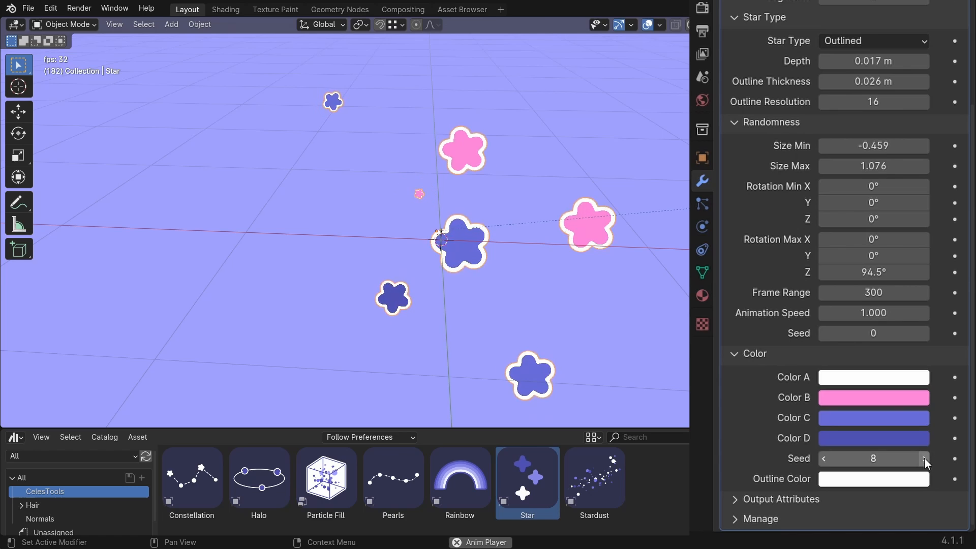
{"action": "left_click", "coordinate": [225, 9]}
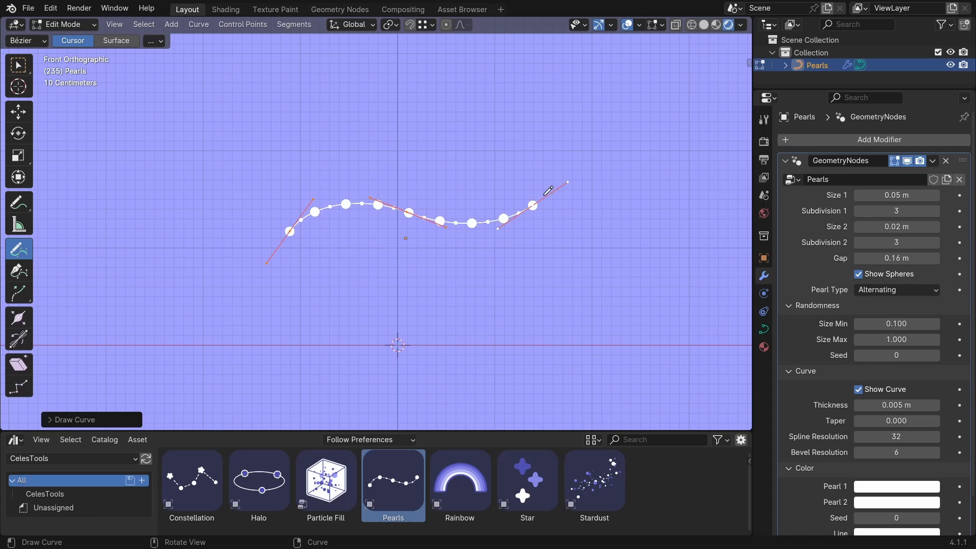
- Enter Edit Mode on the Pearls asset to draw two wavy pearl strands
{"action": "key", "text": "Tab"}
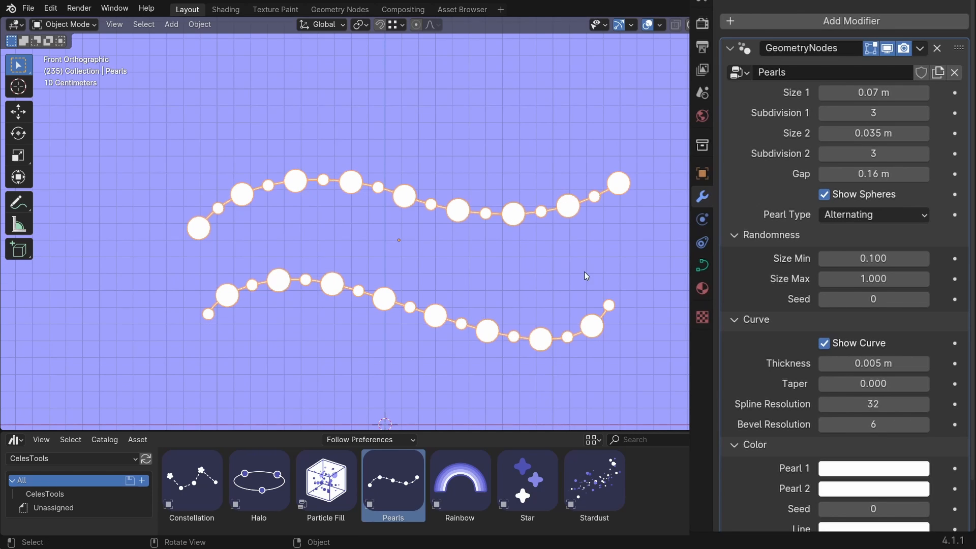
- Set the pearl Gap to 0.213 m and keep Pearl Type on Alternating
{"action": "left_click_drag", "start_coordinate": [873, 174], "coordinate": [920, 173]}
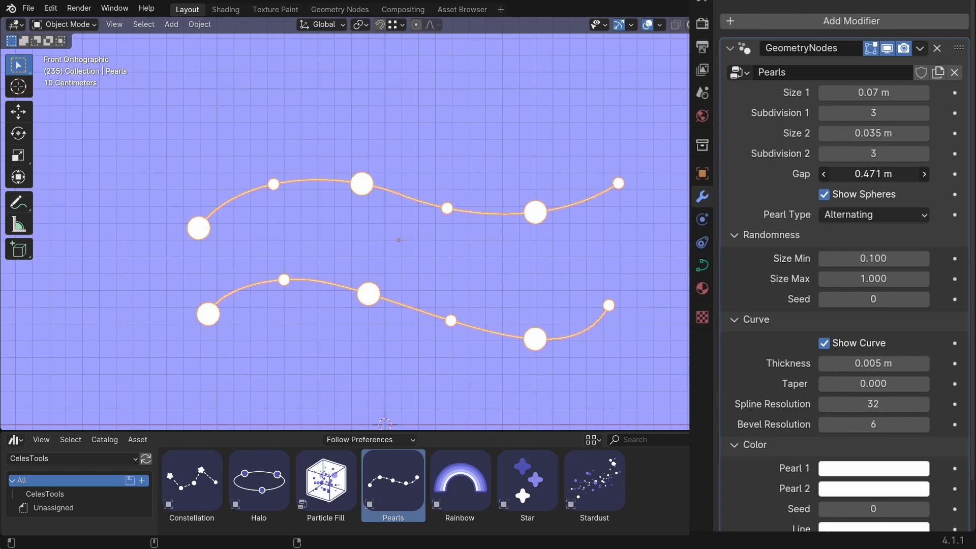
{"action": "left_click_drag", "start_coordinate": [873, 174], "coordinate": [847, 174]}
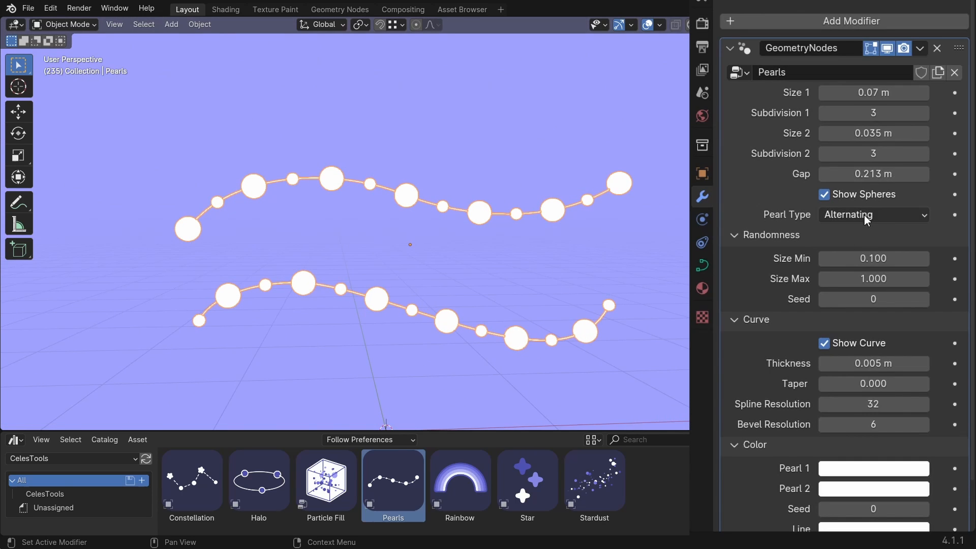
{"action": "left_click", "coordinate": [873, 214]}
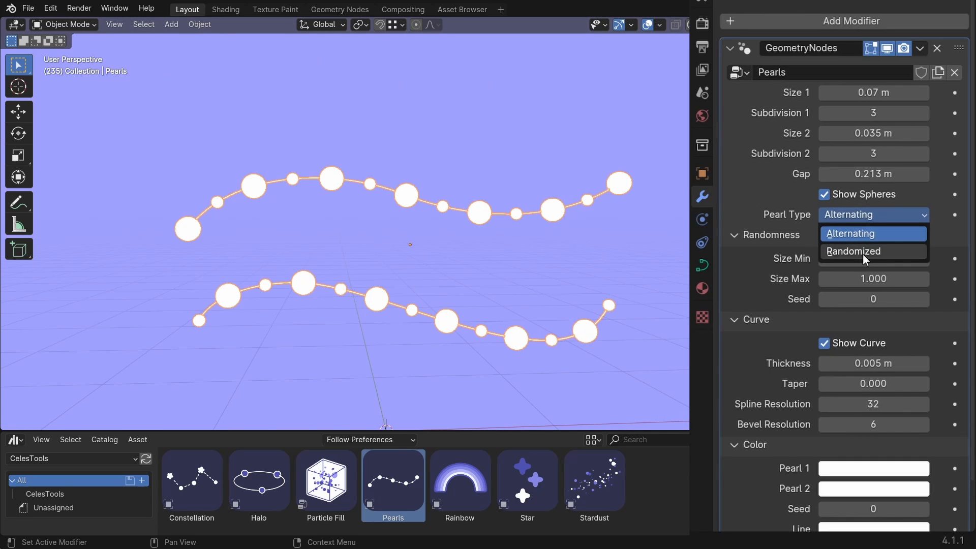
{"action": "left_click", "coordinate": [853, 251]}
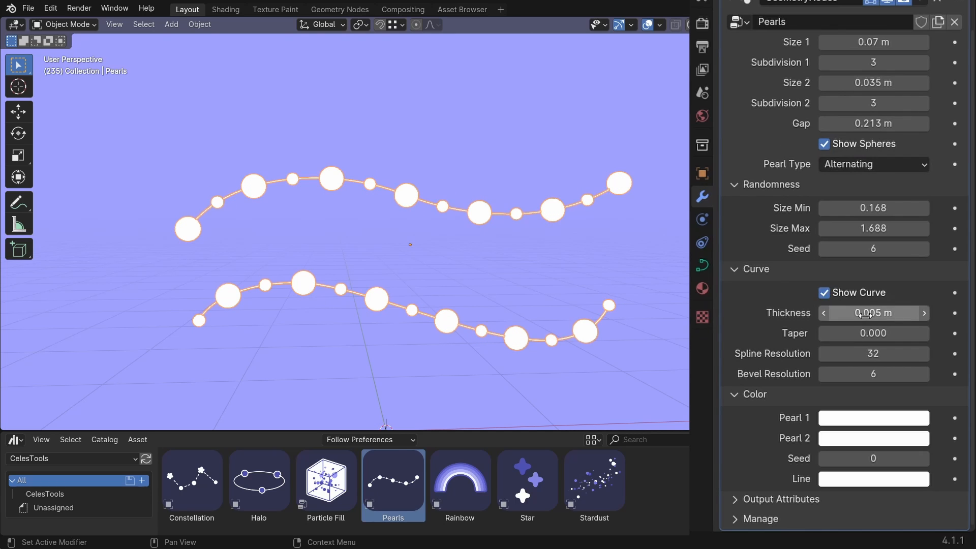
- Thicken the thread and set Pearl 1 light blue, Pearl 2 magenta and Line blue
{"action": "left_click_drag", "start_coordinate": [873, 312], "coordinate": [890, 312]}
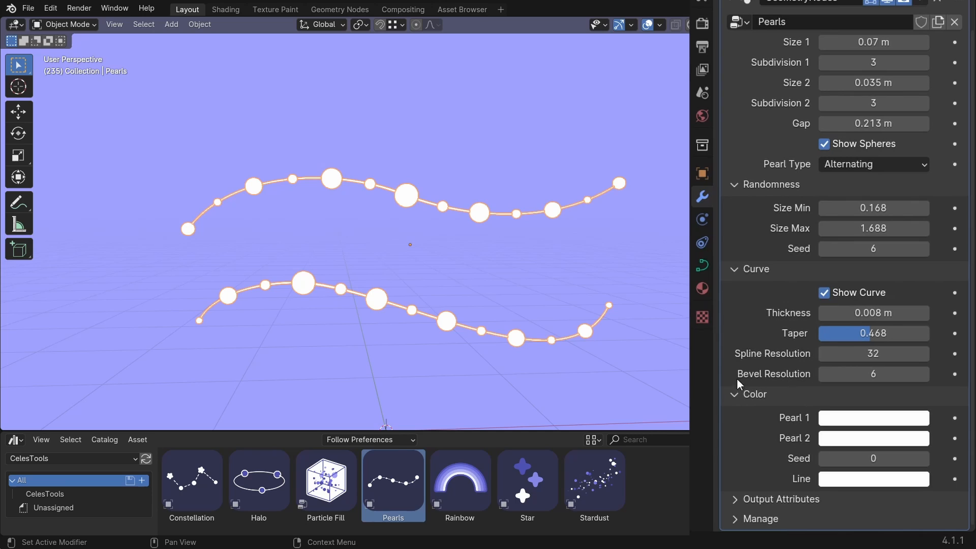
{"action": "left_click", "coordinate": [873, 417]}
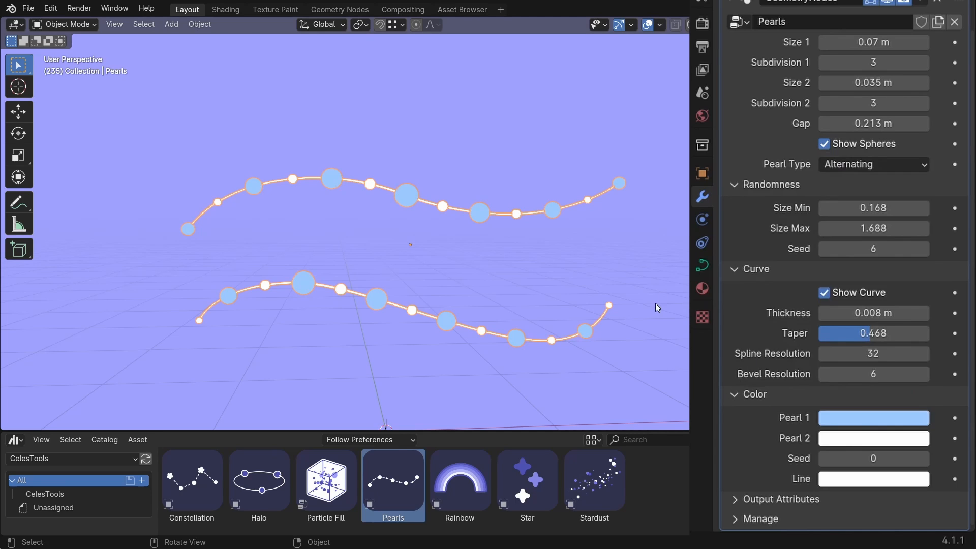
{"action": "left_click", "coordinate": [873, 438]}
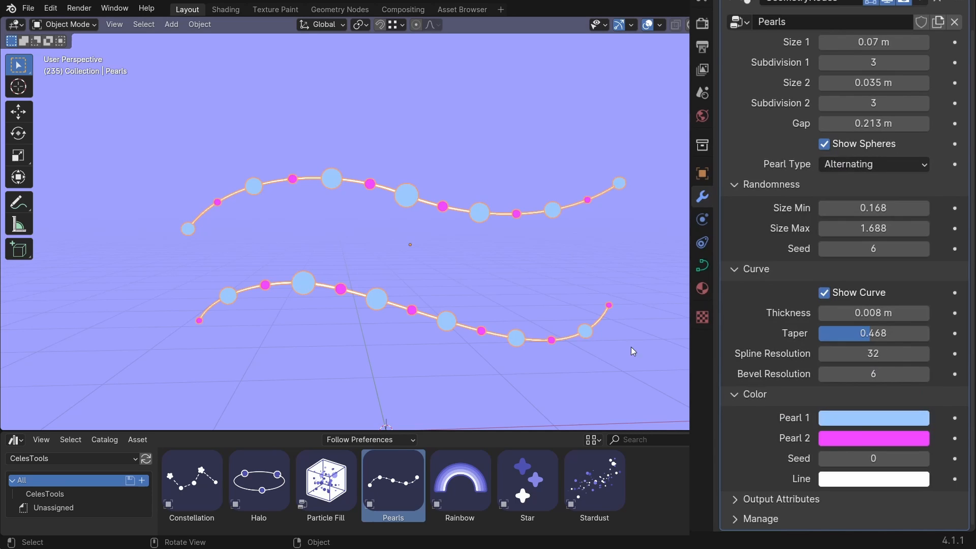
{"action": "left_click", "coordinate": [873, 479]}
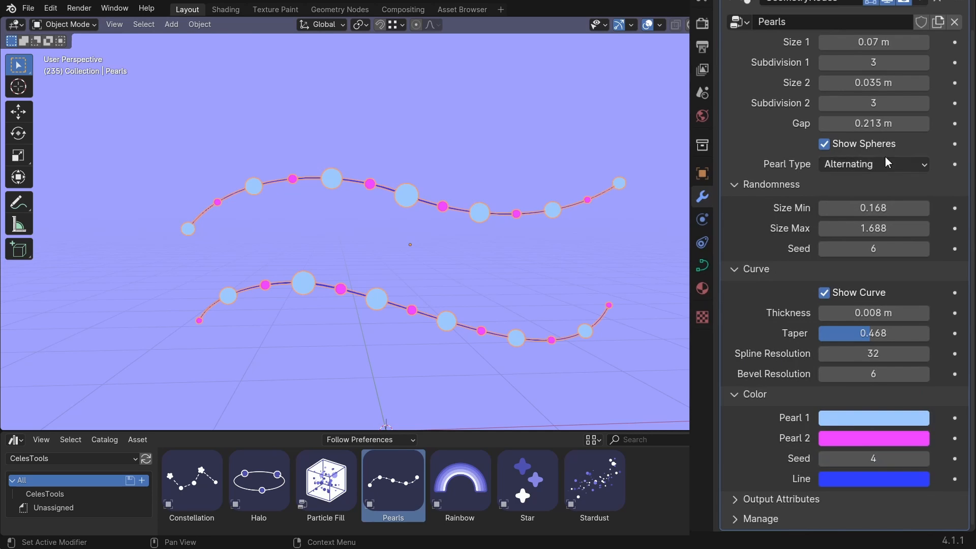
{"action": "left_click", "coordinate": [873, 165]}
{"action": "type", "text": "cub"}
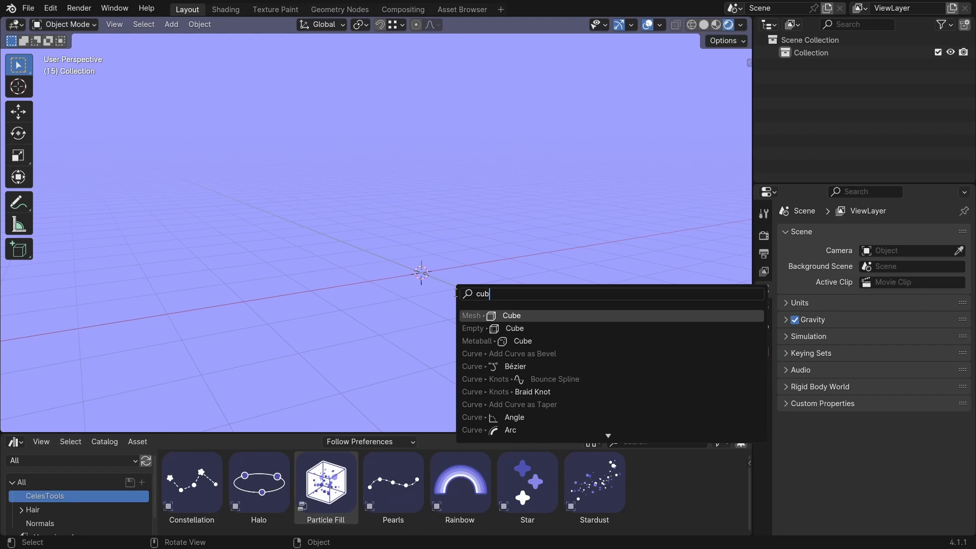
- Add a Mesh Cube to the empty scene from the 'cube' search
{"action": "left_click", "coordinate": [511, 315]}
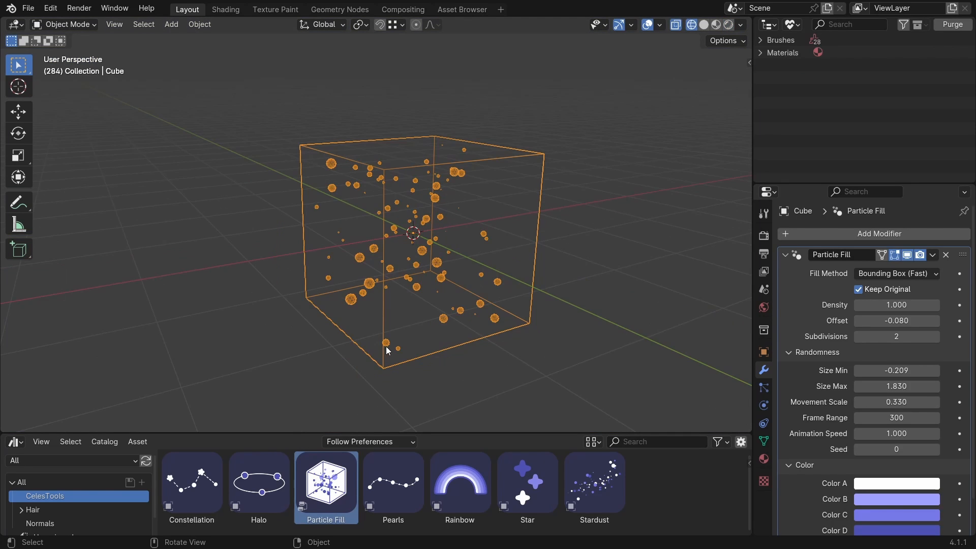
- Remove and re-add Particle Fill on the cube with Keep Original enabled
{"action": "left_click", "coordinate": [946, 254]}
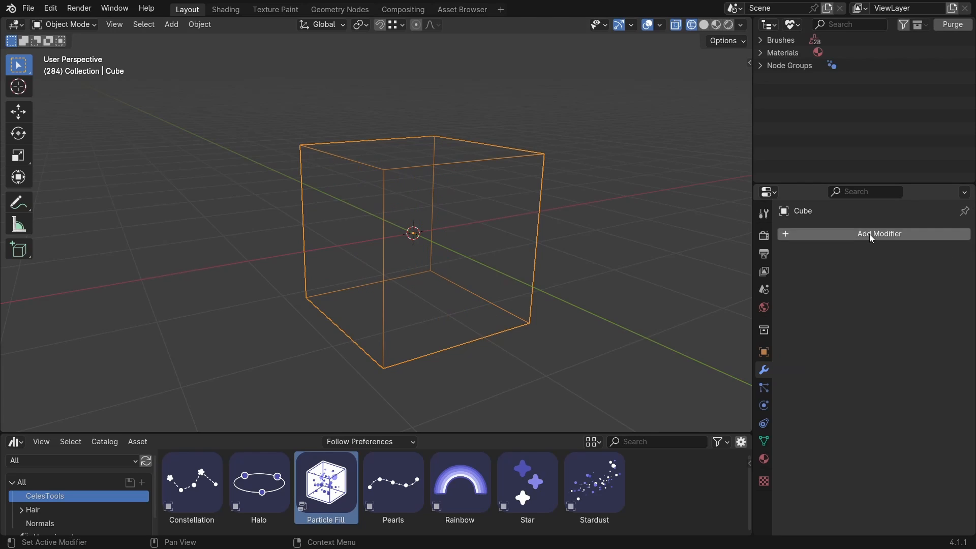
{"action": "left_click", "coordinate": [872, 233]}
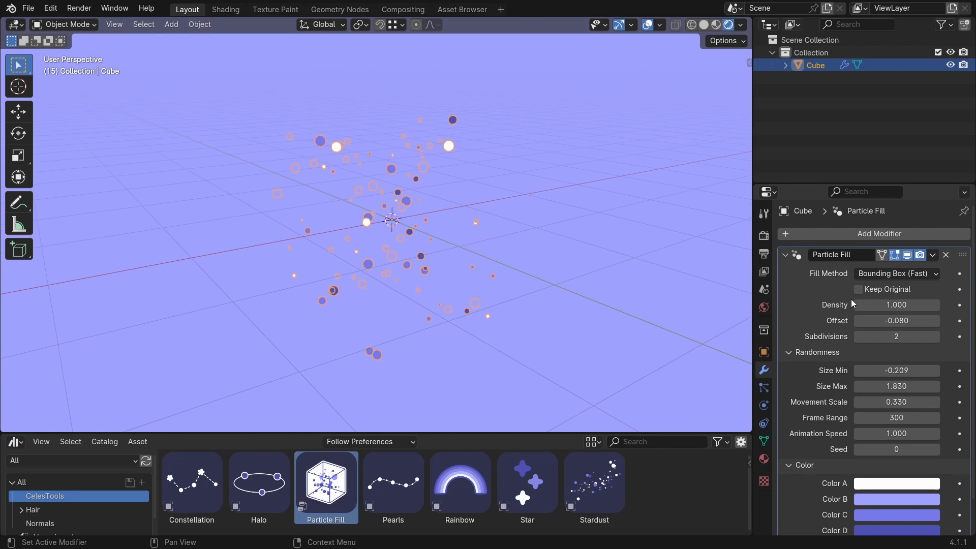
{"action": "left_click", "coordinate": [763, 458]}
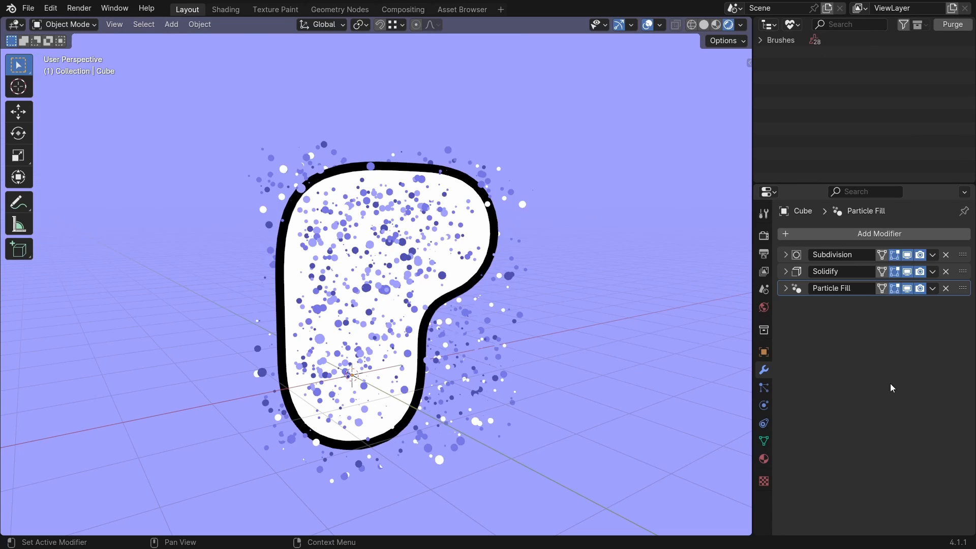
{"action": "mouse_move", "coordinate": [962, 288]}
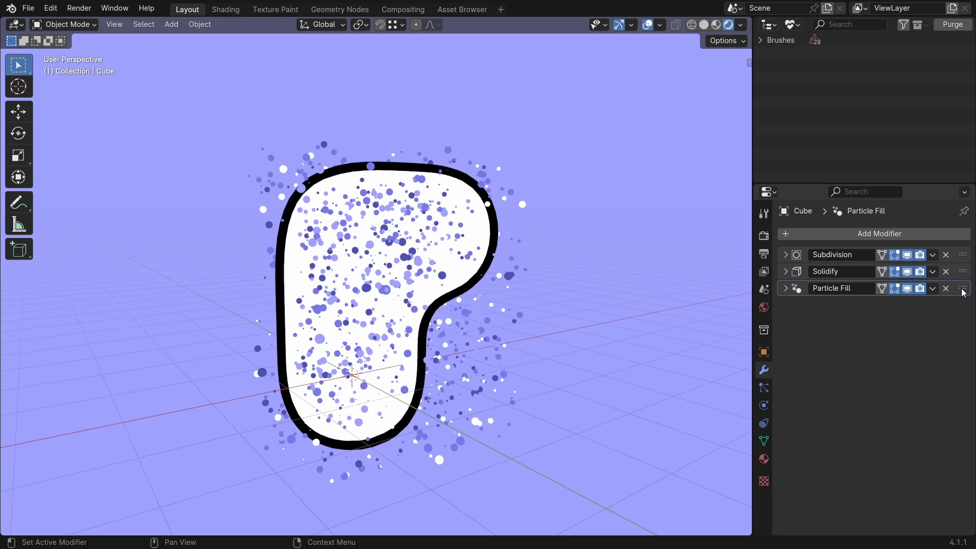
- Move Particle Fill above Solidify and assign the pale pink Material.002 linked to mesh data
{"action": "left_click_drag", "start_coordinate": [963, 287], "coordinate": [963, 270]}
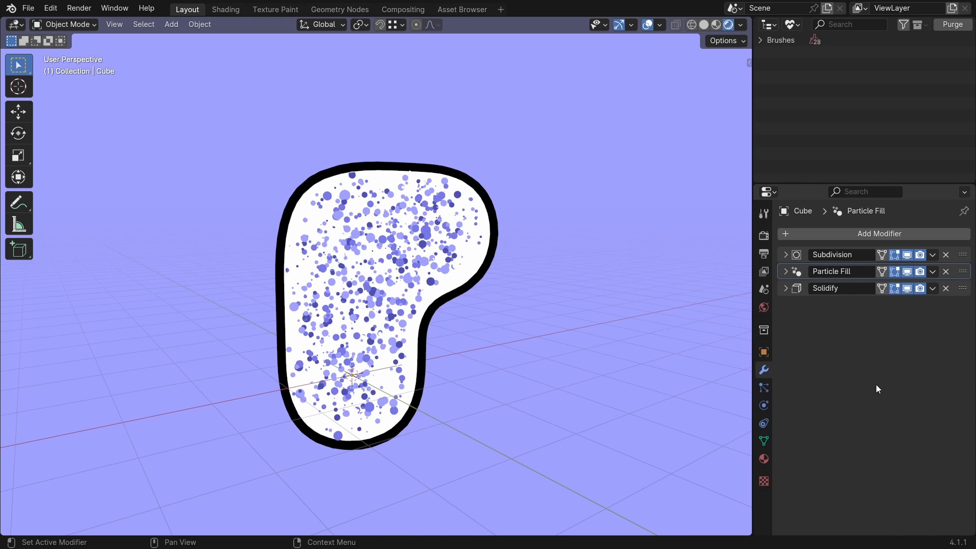
{"action": "left_click", "coordinate": [763, 458]}
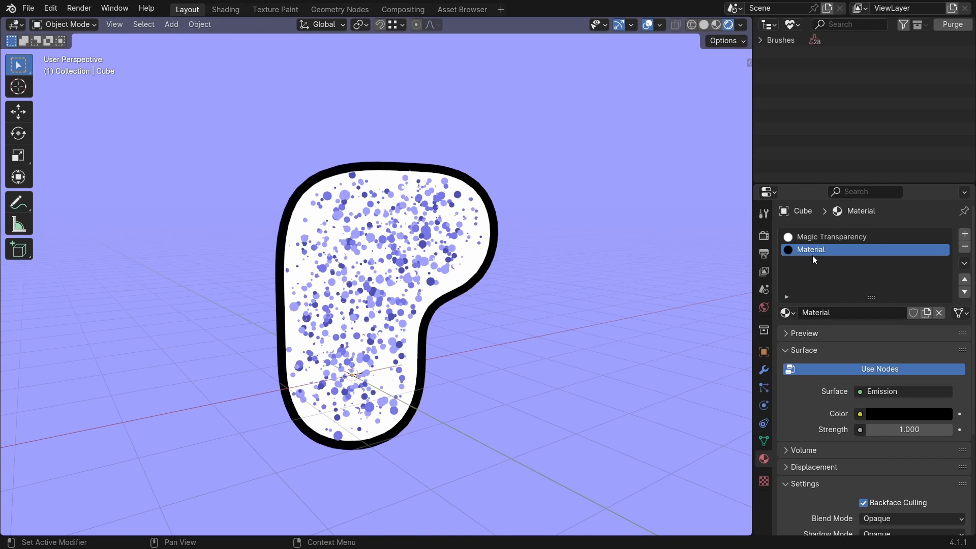
{"action": "left_click", "coordinate": [963, 313]}
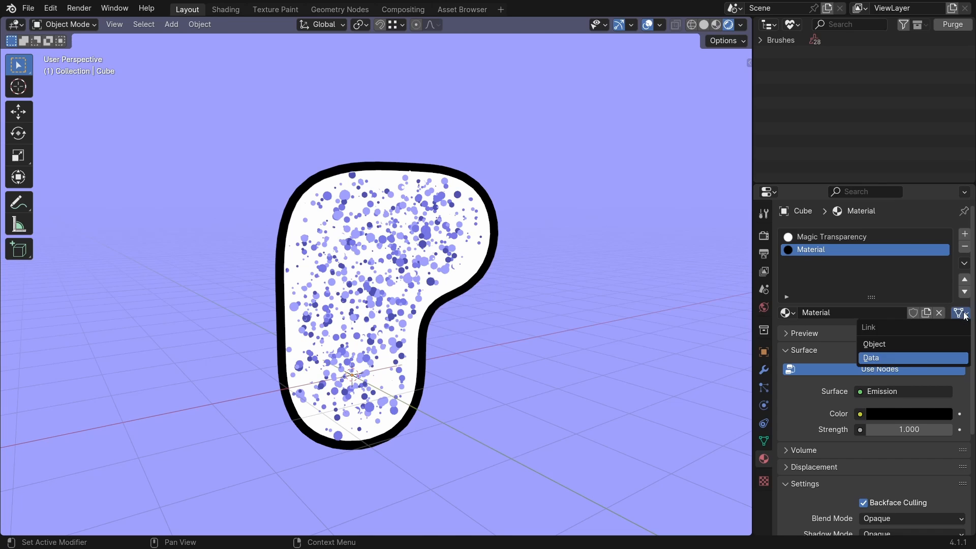
{"action": "left_click", "coordinate": [870, 357]}
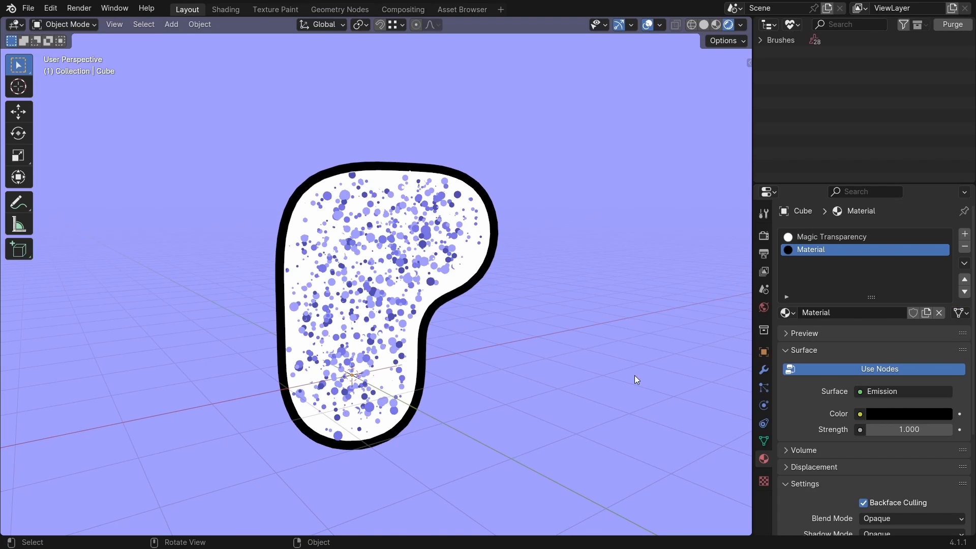
{"action": "left_click", "coordinate": [831, 237]}
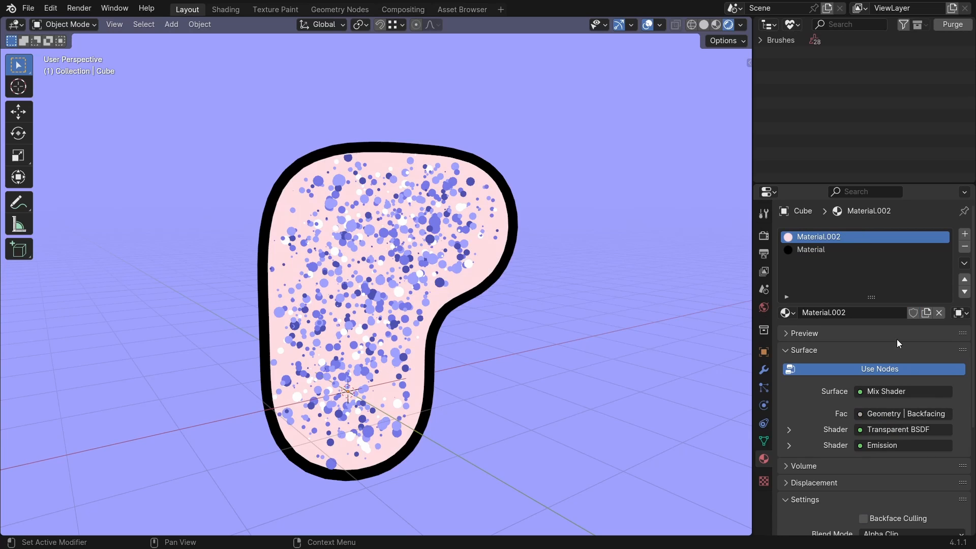
{"action": "left_click", "coordinate": [817, 250]}
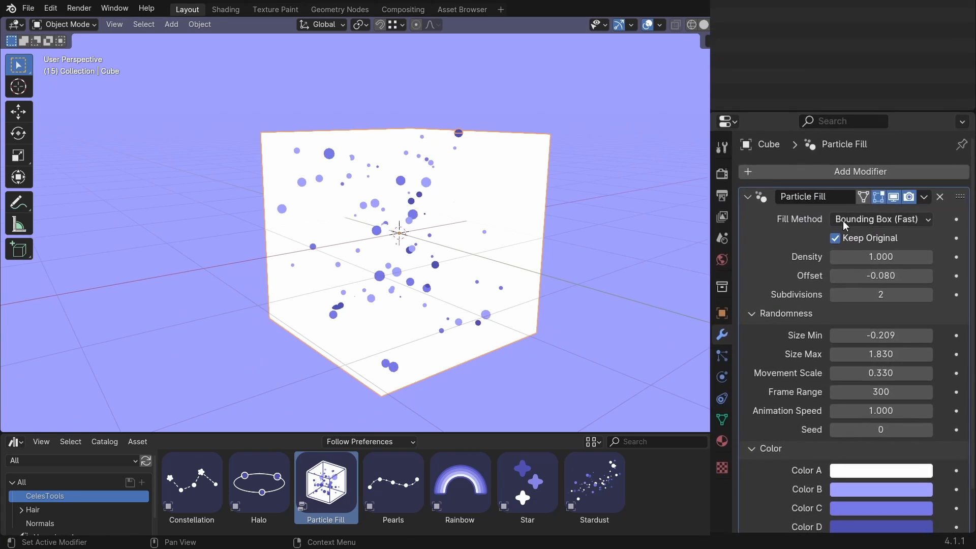
- Reshape the cube in Edit Mode and switch Particle Fill's method to Volume (Accurate)
{"action": "left_click", "coordinate": [880, 220]}
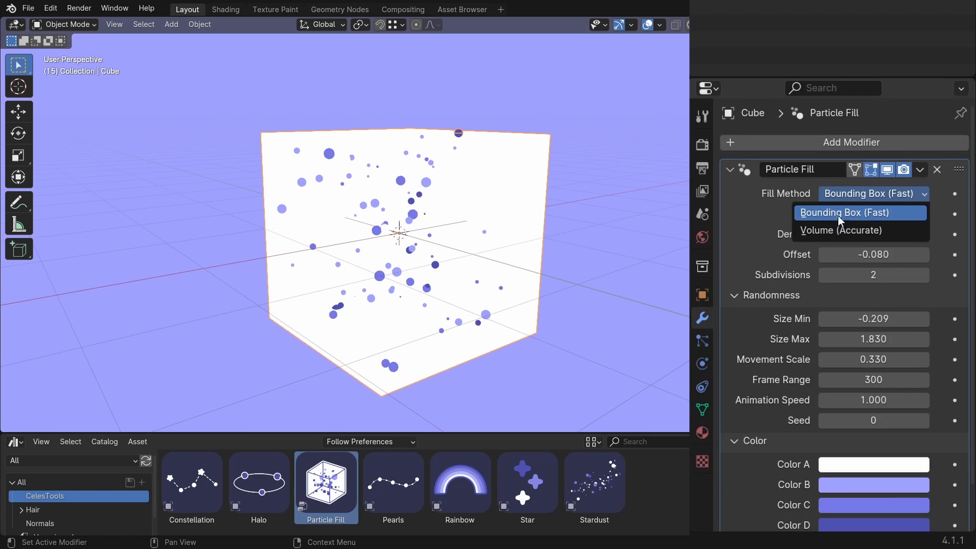
{"action": "mouse_move", "coordinate": [868, 236]}
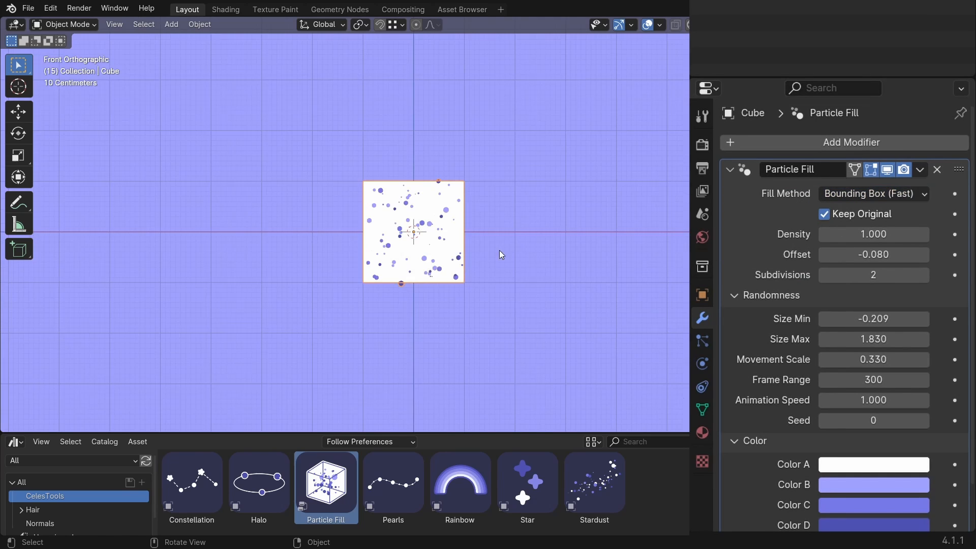
{"action": "key", "text": "Tab"}
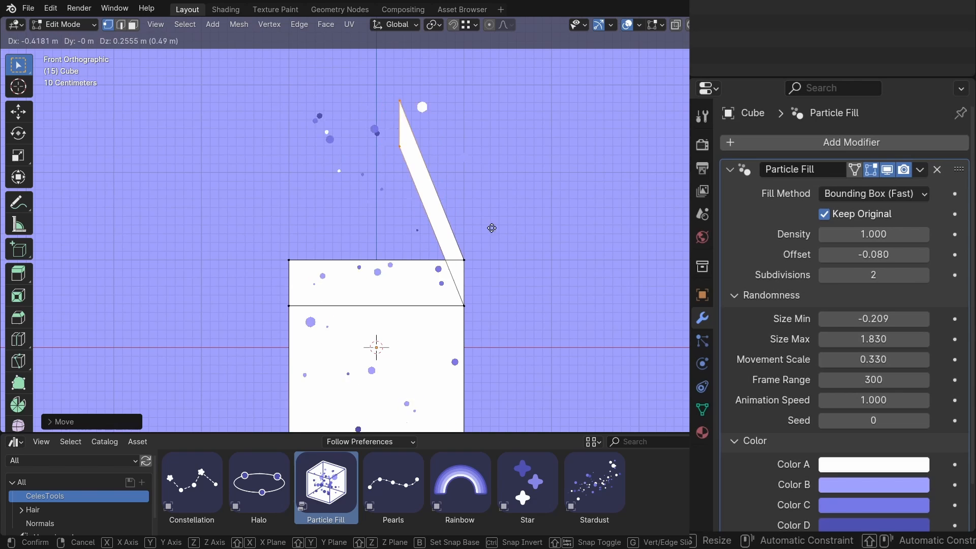
{"action": "left_click", "coordinate": [873, 193]}
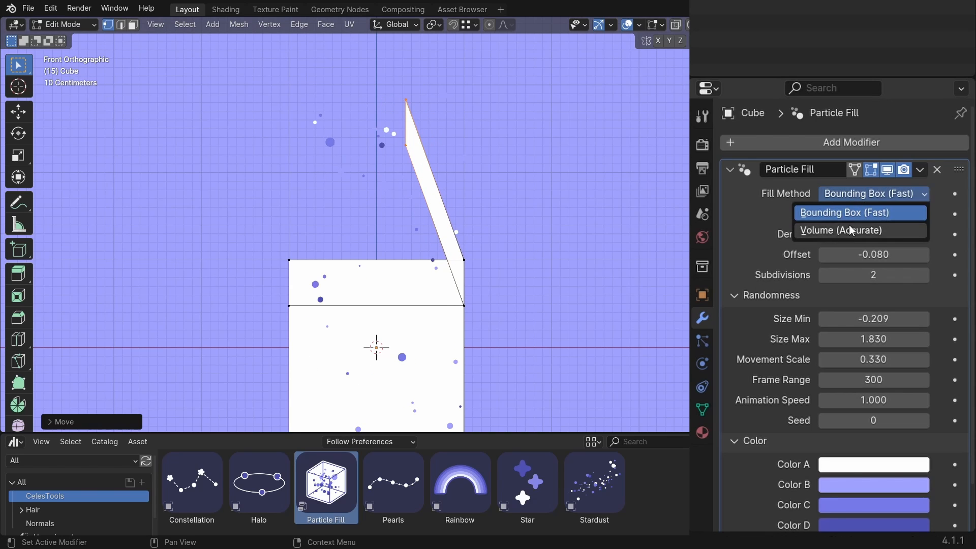
{"action": "left_click", "coordinate": [840, 229]}
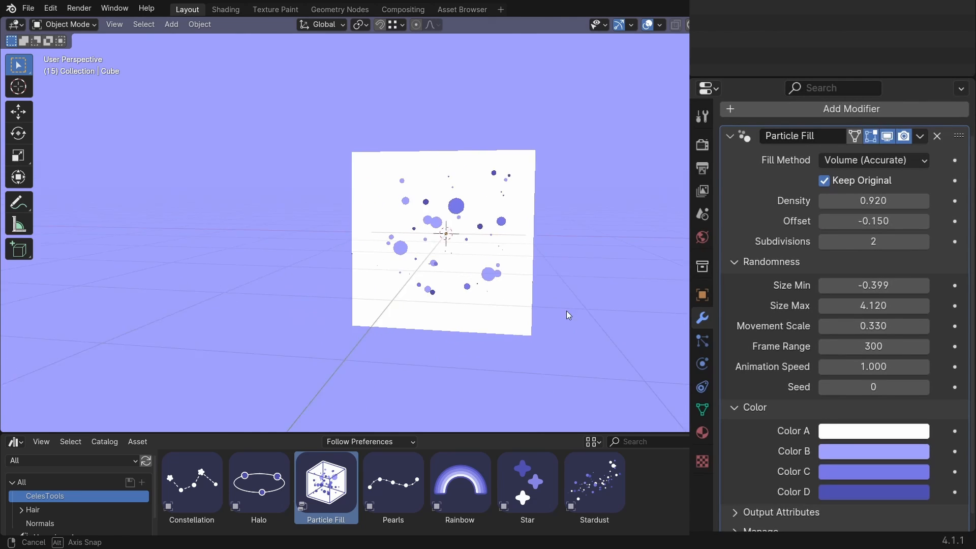
- Lower the particle Movement Scale to about 1.1 and bring up the Magic Transparency shading setup
{"action": "left_click_drag", "start_coordinate": [873, 325], "coordinate": [902, 325]}
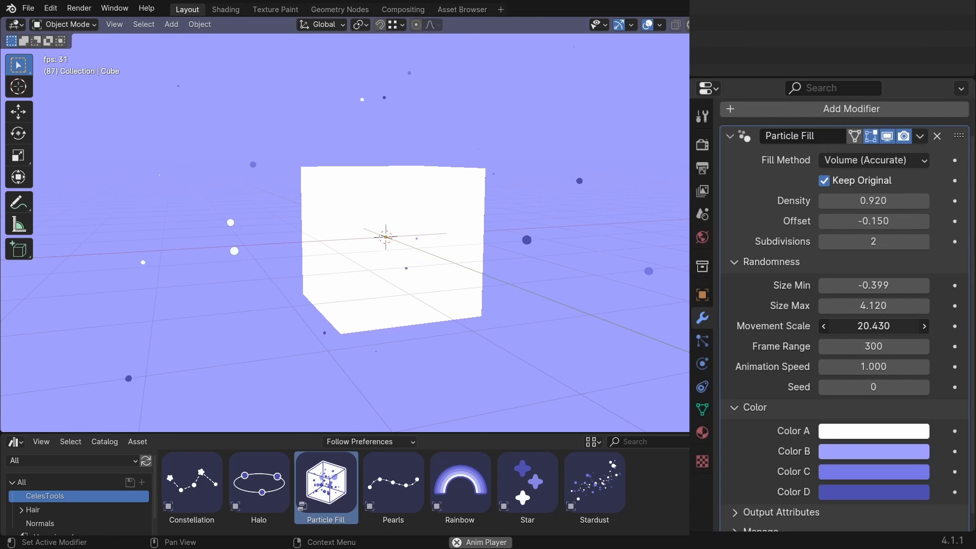
{"action": "left_click_drag", "start_coordinate": [873, 325], "coordinate": [872, 347]}
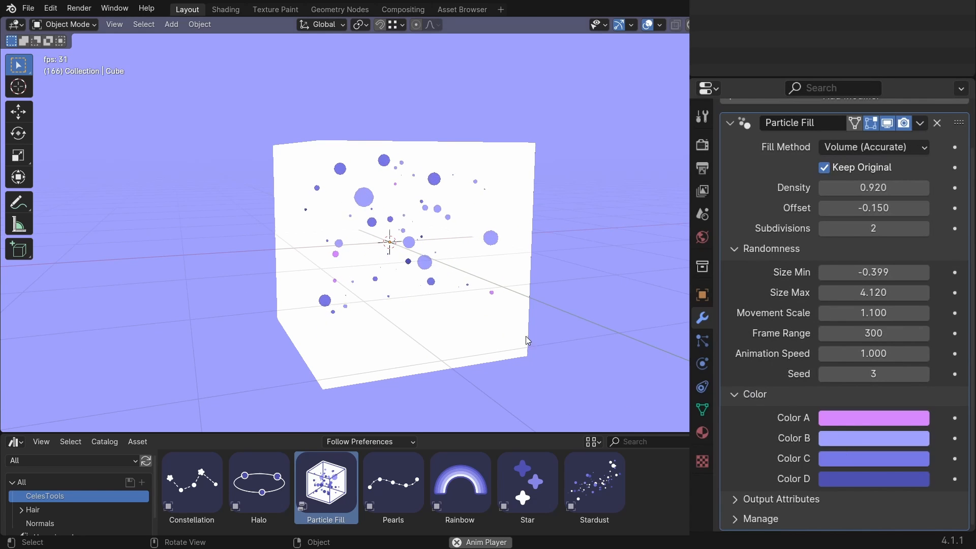
{"action": "left_click", "coordinate": [226, 9]}
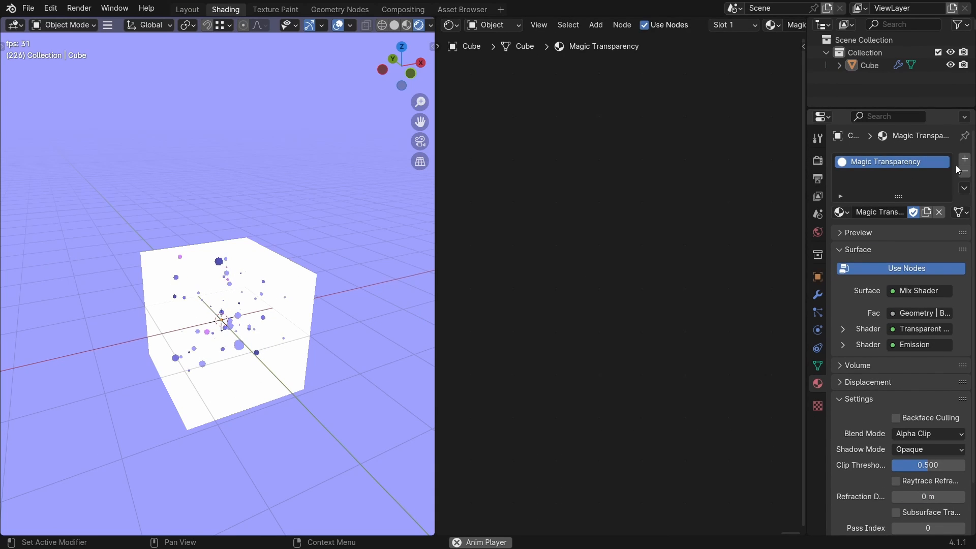
{"action": "left_click", "coordinate": [883, 175]}
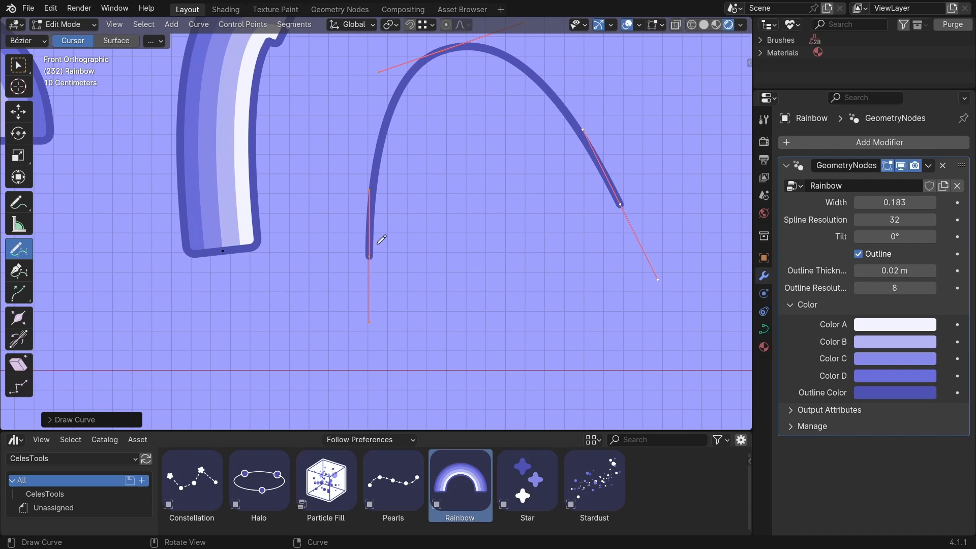
- Finish the new arched rainbow stroke, check it in perspective and return to front view
{"action": "left_click", "coordinate": [19, 66]}
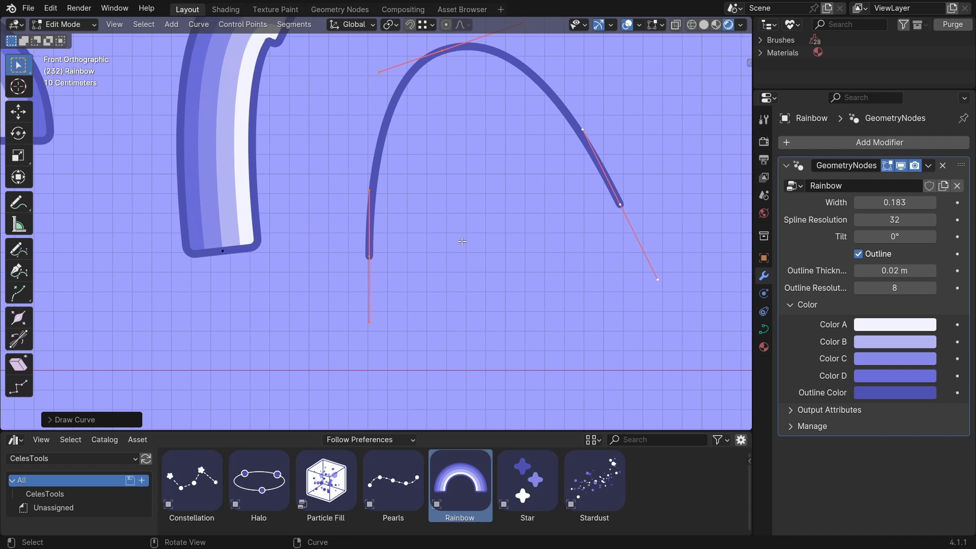
{"action": "left_click_drag", "start_coordinate": [460, 243], "coordinate": [281, 202]}
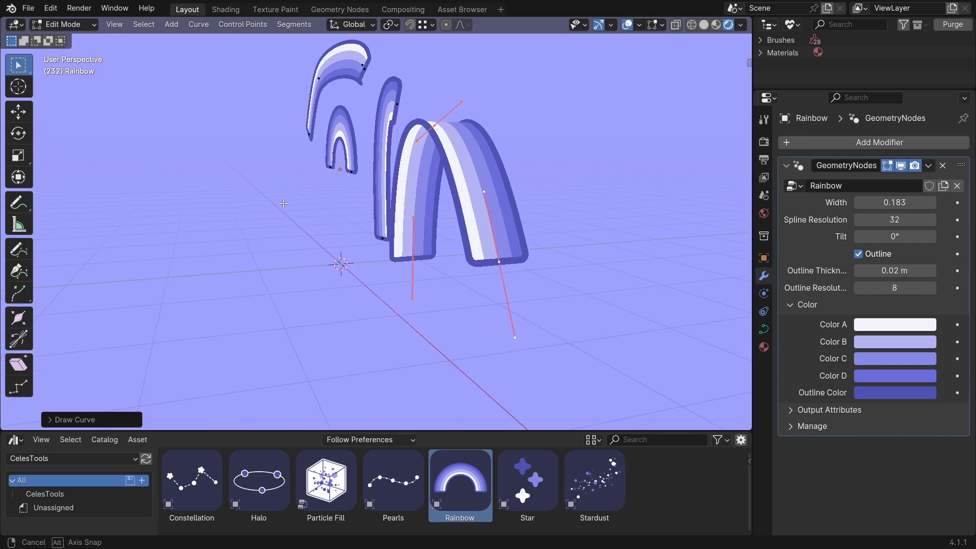
{"action": "key", "text": "KP_1"}
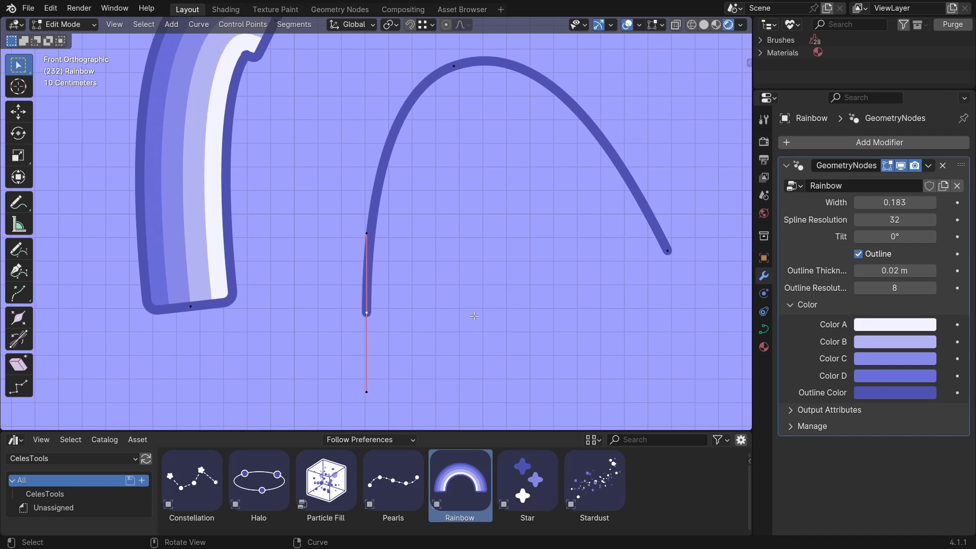
{"action": "key", "text": "r"}
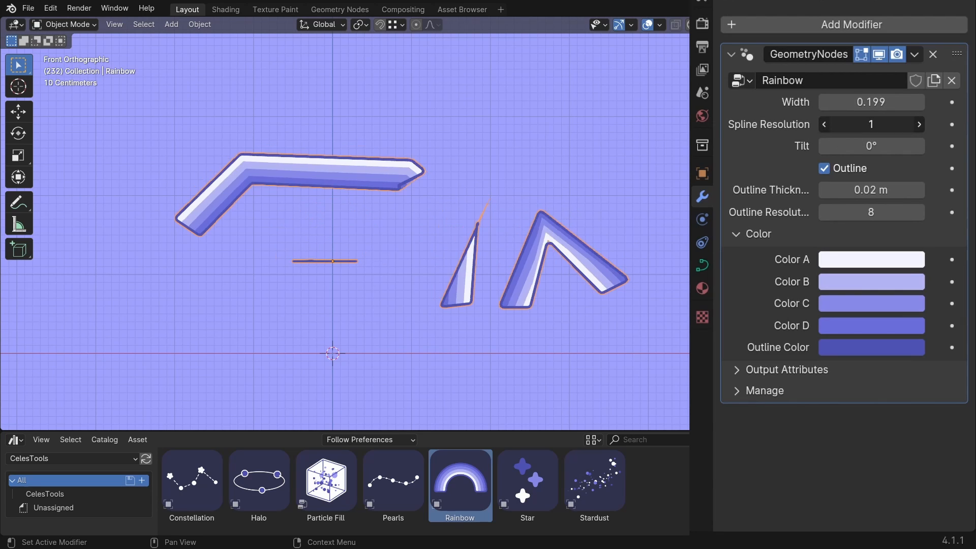
- Raise the rainbow Spline Resolution to 365 and tweak the curve points in Edit Mode
{"action": "left_click_drag", "start_coordinate": [870, 124], "coordinate": [927, 124]}
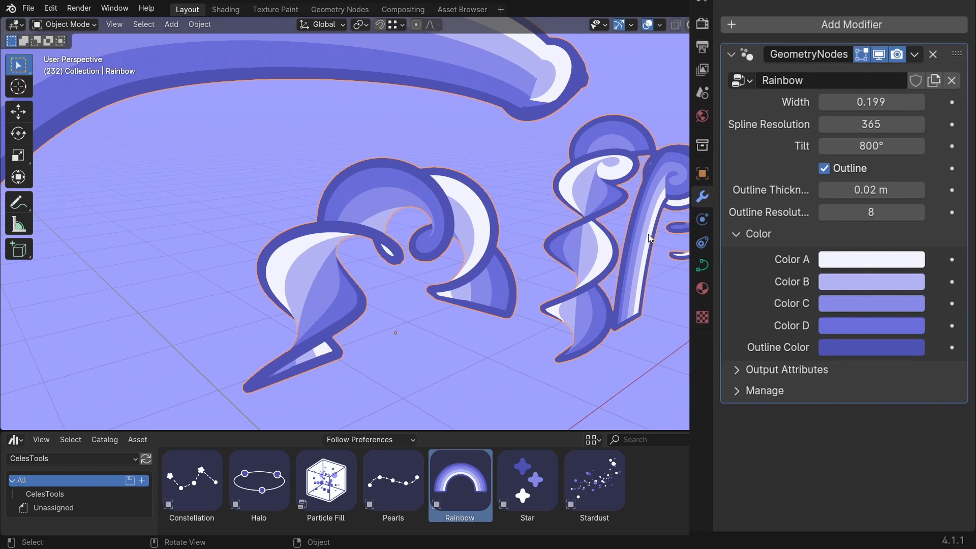
{"action": "key", "text": "KP_1"}
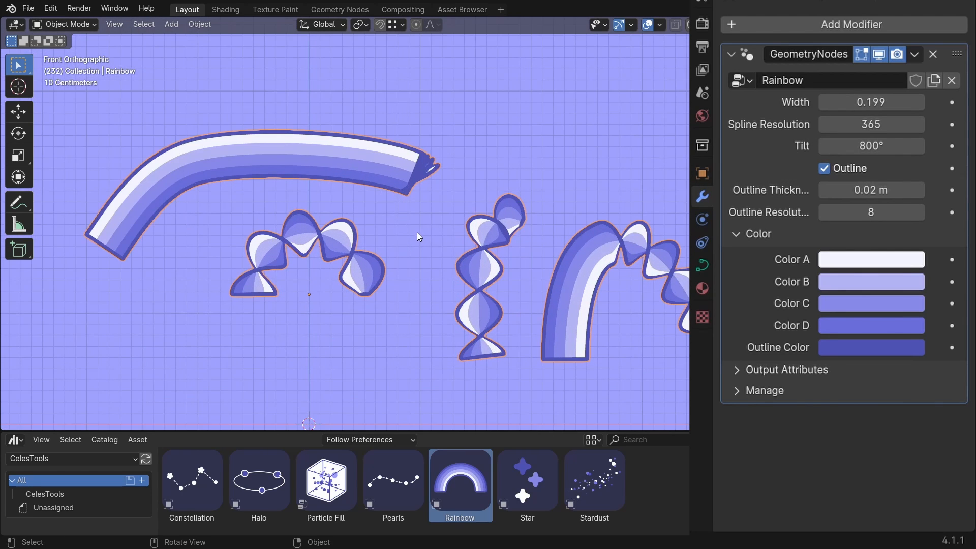
{"action": "key", "text": "Tab"}
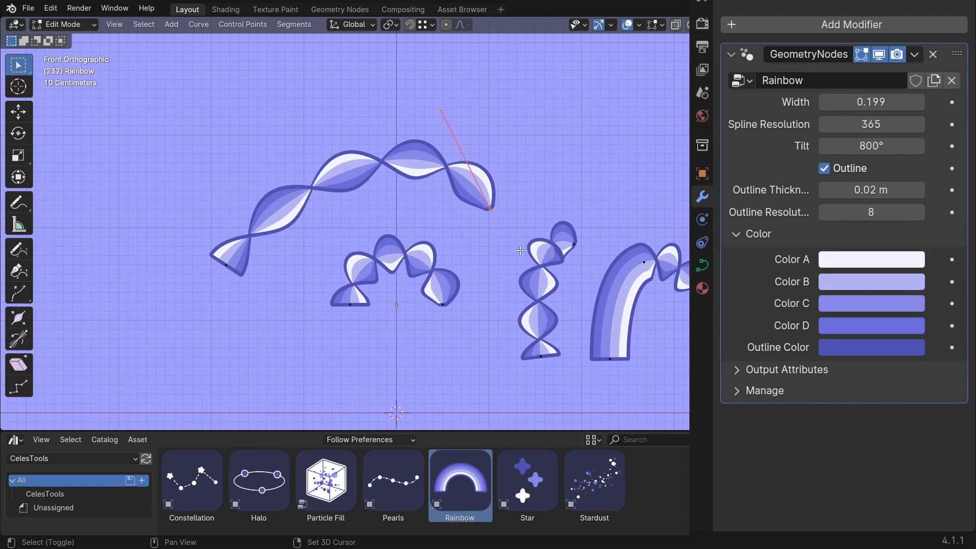
{"action": "key", "text": "Tab"}
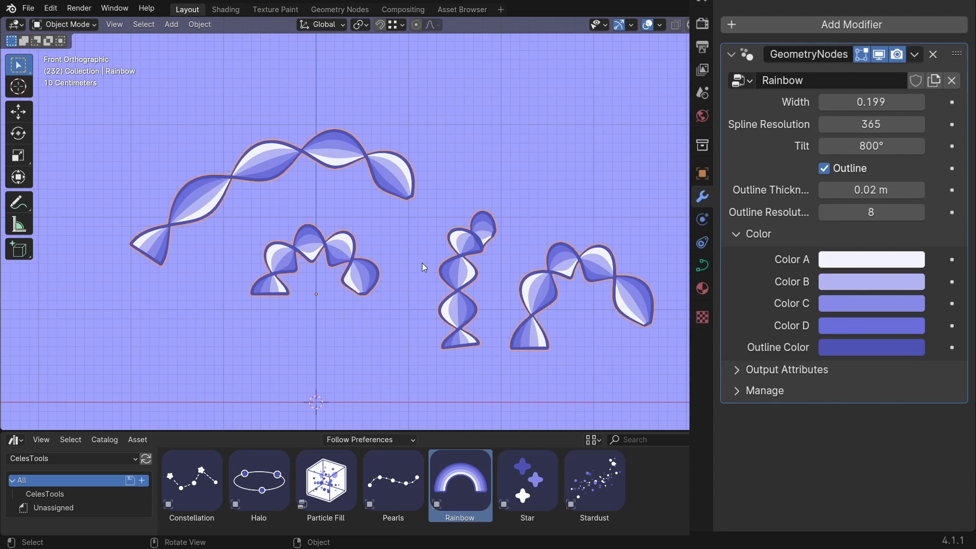
- Re-enable the rainbow outline and thicken it to about 0.036 m
{"action": "left_click", "coordinate": [823, 169]}
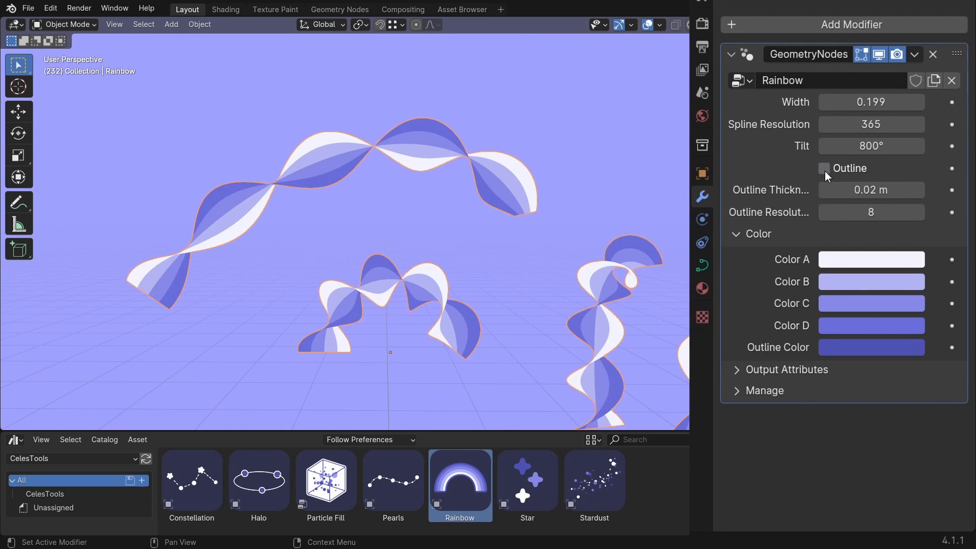
{"action": "left_click", "coordinate": [823, 169]}
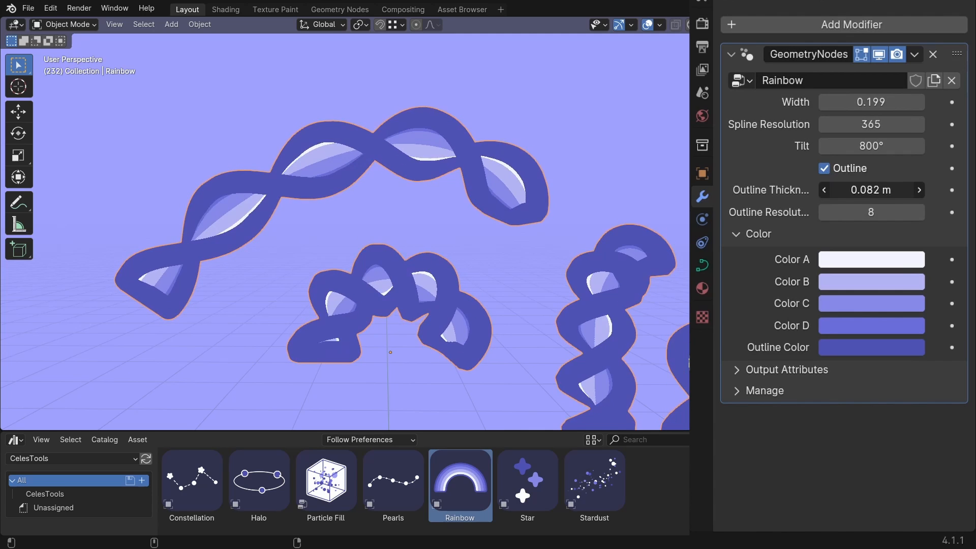
{"action": "left_click_drag", "start_coordinate": [871, 190], "coordinate": [833, 190]}
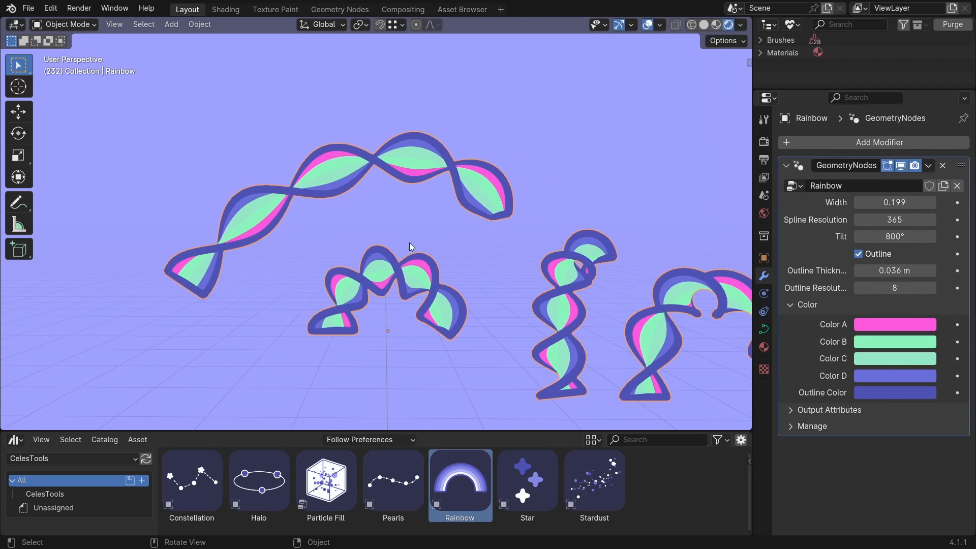
{"action": "left_click", "coordinate": [225, 9]}
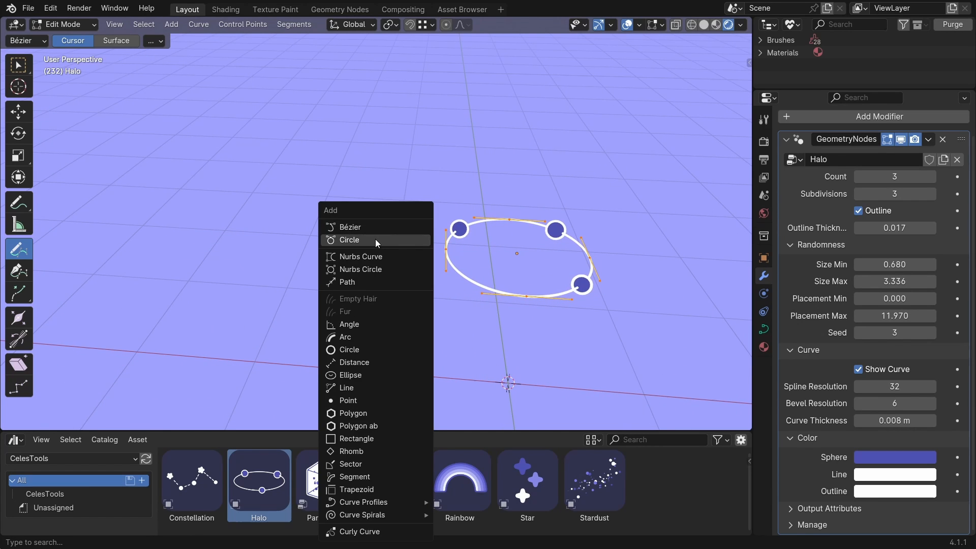
- Add a circle curve to the Halo object to form the ring
{"action": "left_click", "coordinate": [348, 240]}
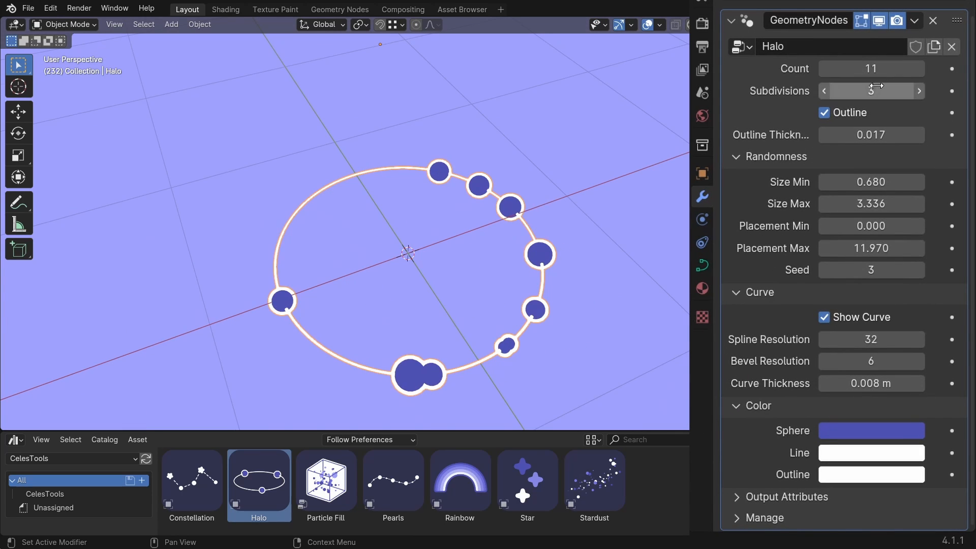
{"action": "mouse_move", "coordinate": [828, 117]}
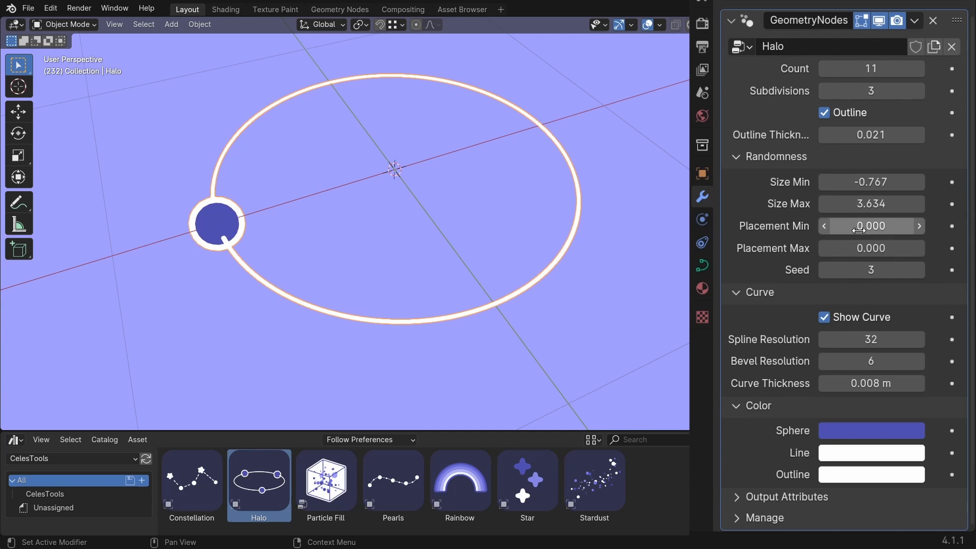
- Set Halo Placement Min 0.22 and Max 6.09, then reseed the spheres to seed 7
{"action": "left_click_drag", "start_coordinate": [859, 226], "coordinate": [902, 226]}
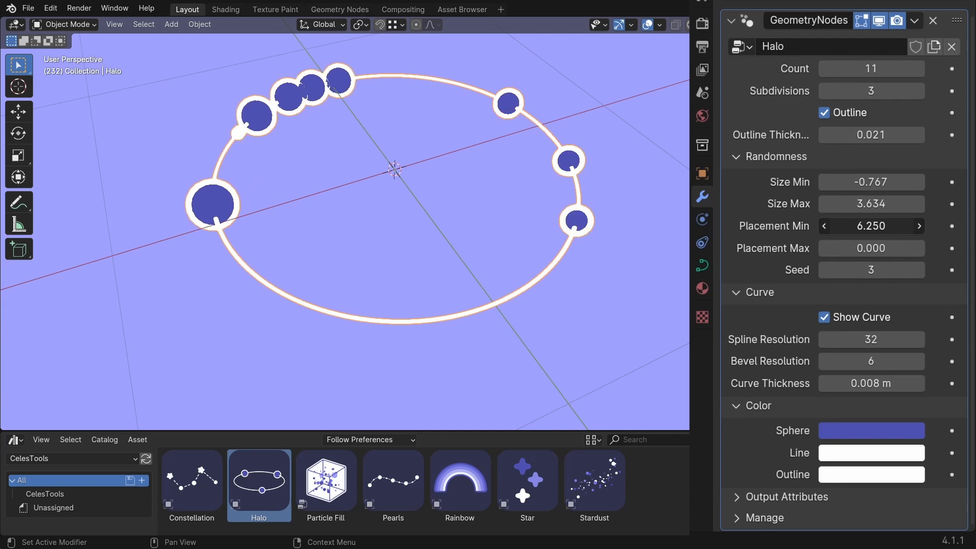
{"action": "left_click_drag", "start_coordinate": [871, 225], "coordinate": [847, 226]}
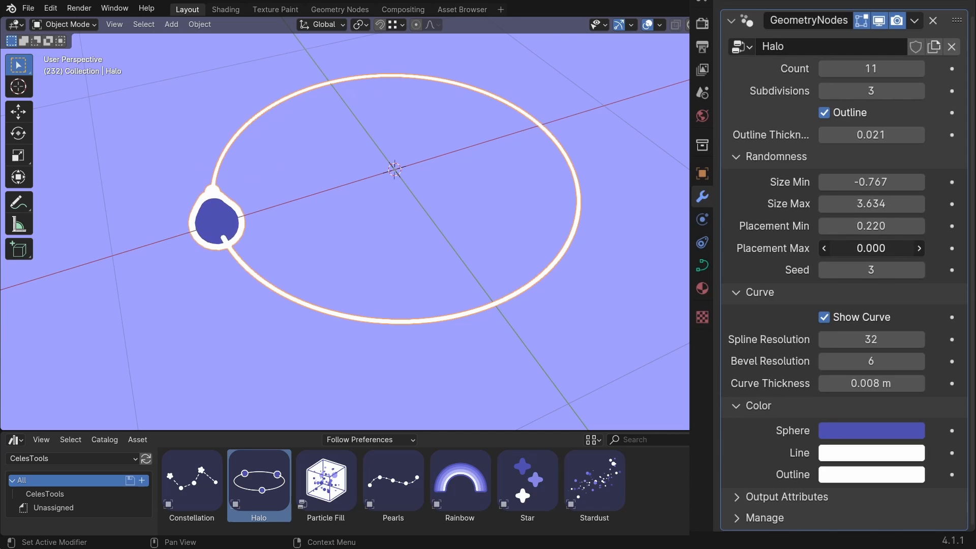
{"action": "left_click_drag", "start_coordinate": [871, 248], "coordinate": [914, 248]}
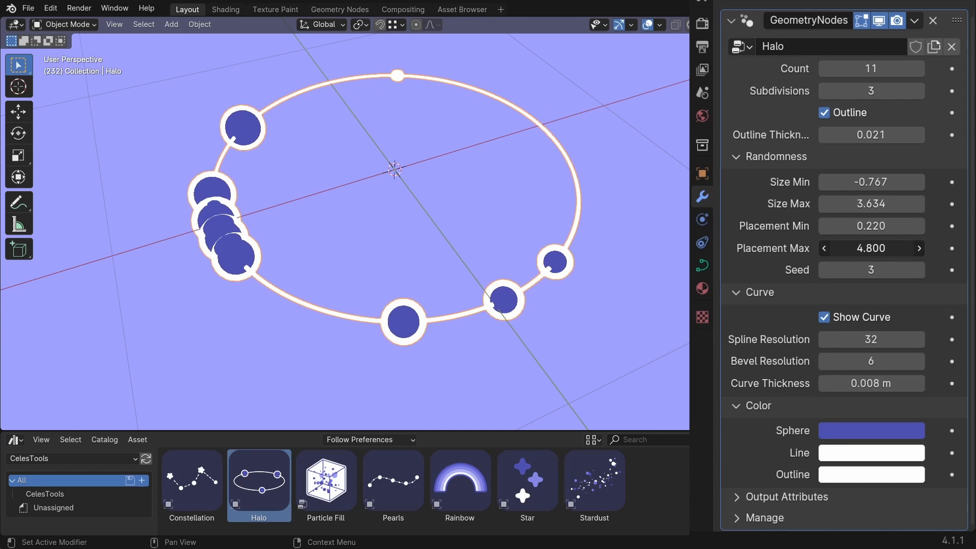
{"action": "left_click", "coordinate": [918, 270]}
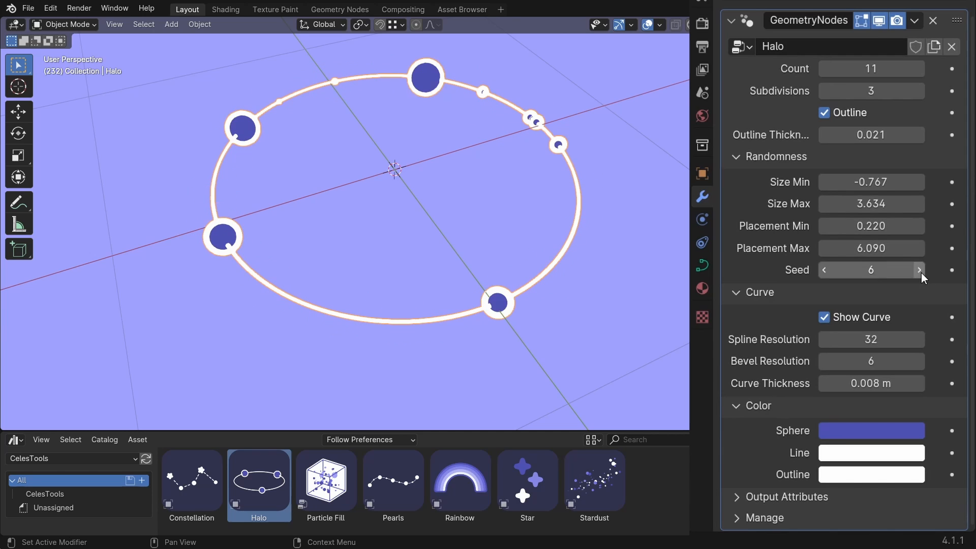
{"action": "left_click", "coordinate": [918, 271]}
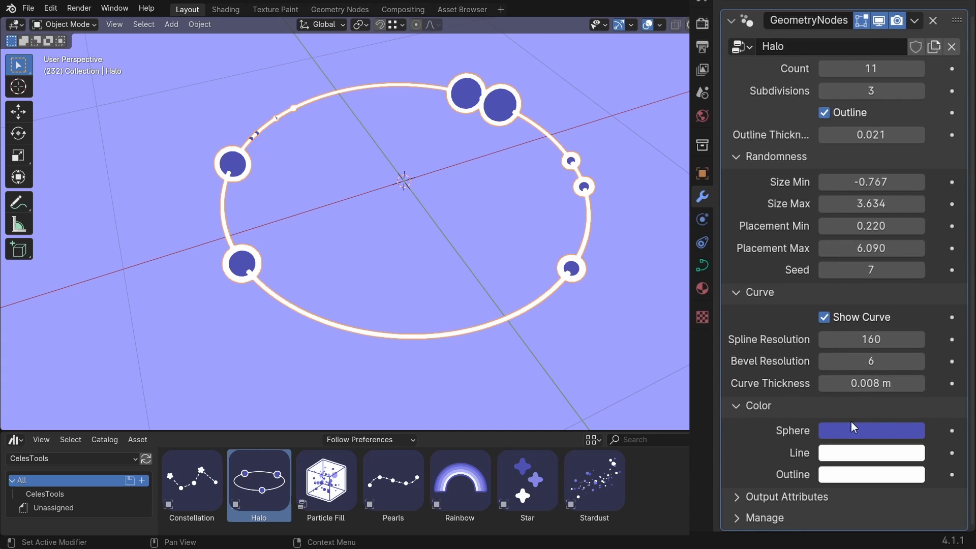
- Colour the Halo spheres green and start recolouring the ring line purple
{"action": "left_click", "coordinate": [870, 431]}
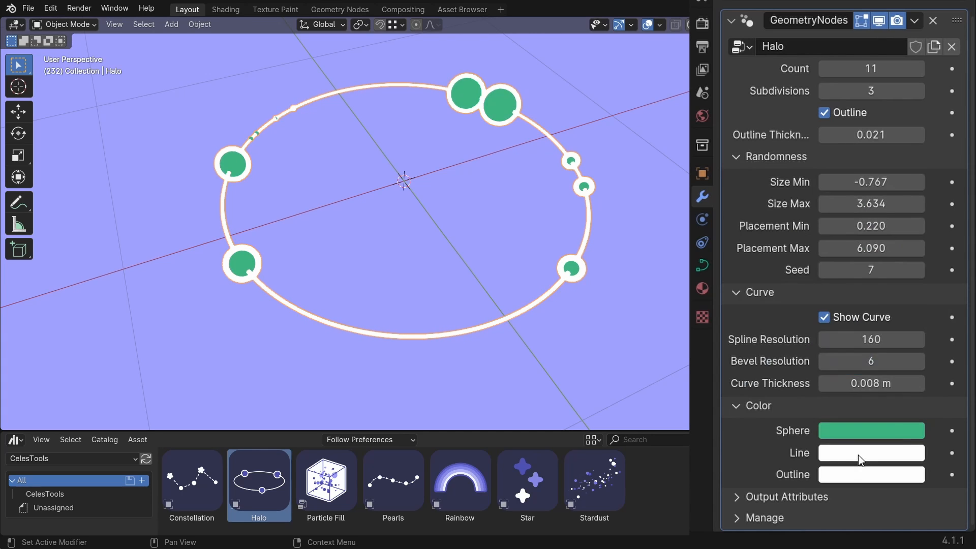
{"action": "left_click", "coordinate": [870, 454]}
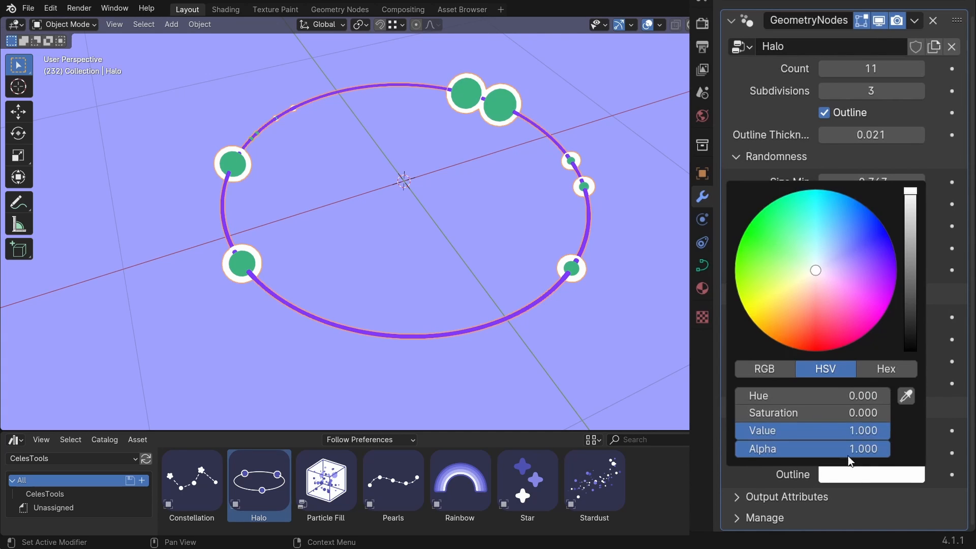